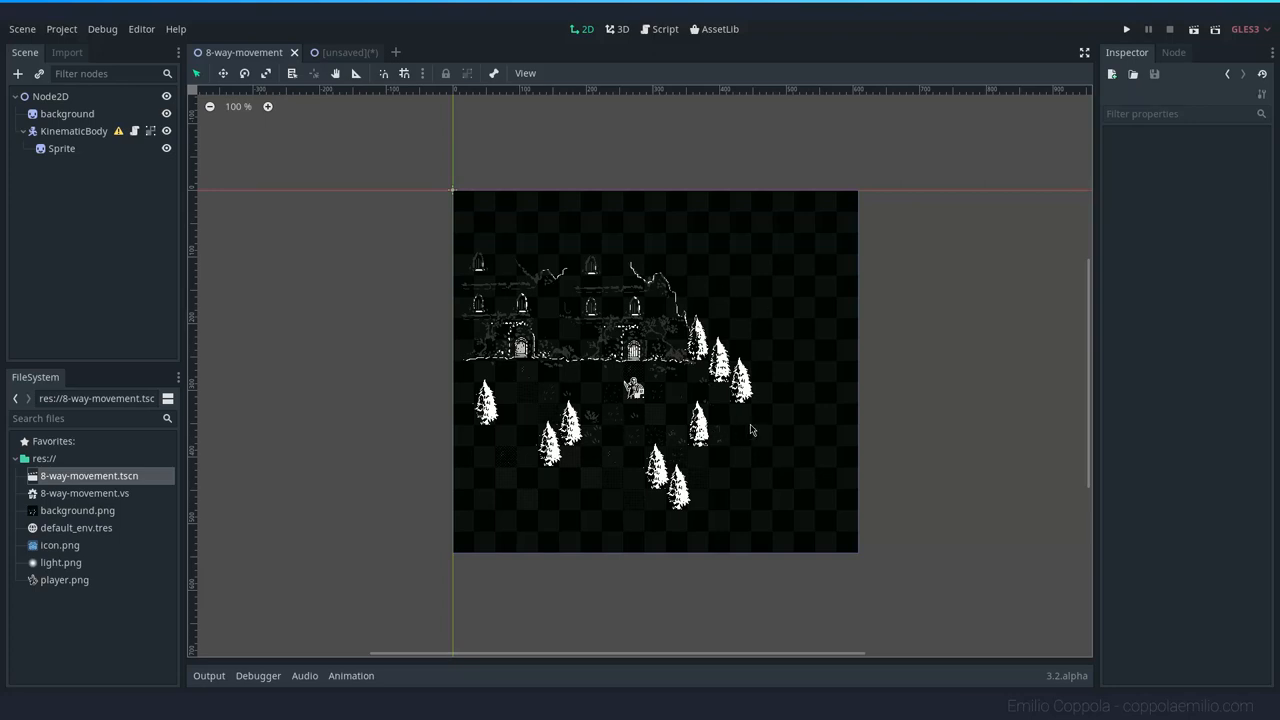
Add a Light2D child node under KinematicBody via Add Child Node search 'light'
{"action": "left_click", "coordinate": [1193, 30]}
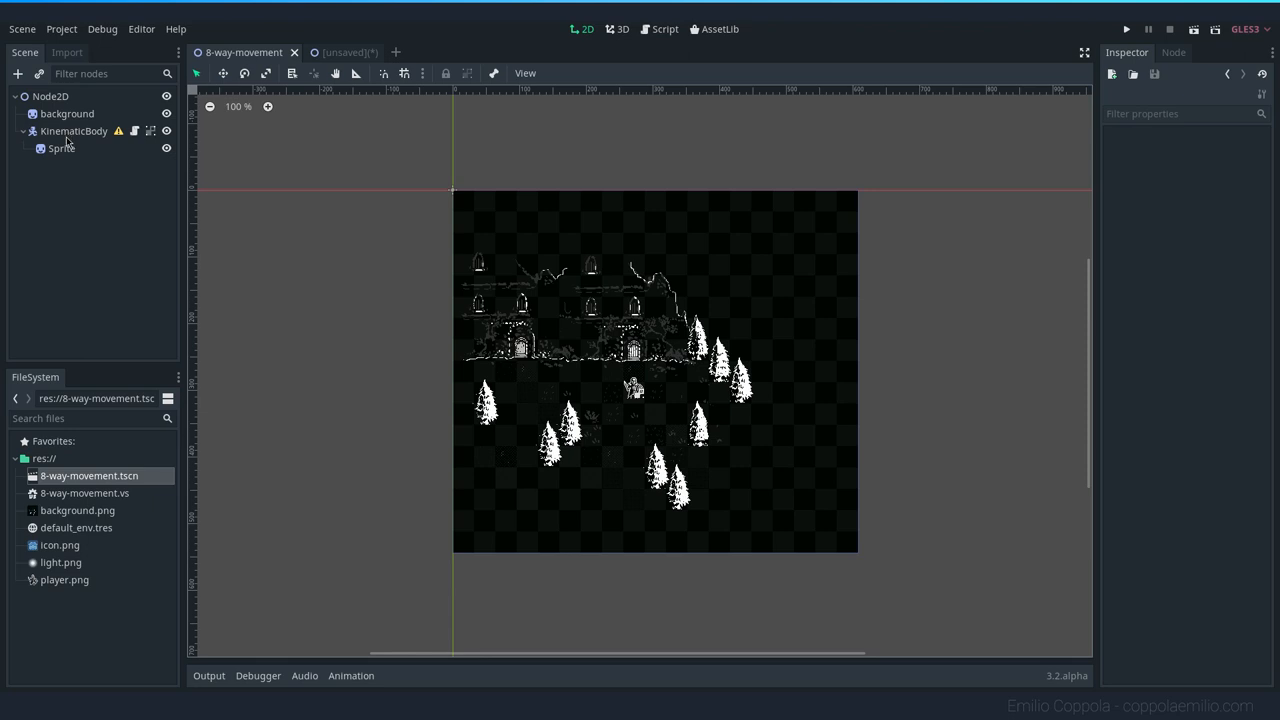
{"action": "mouse_move", "coordinate": [133, 142]}
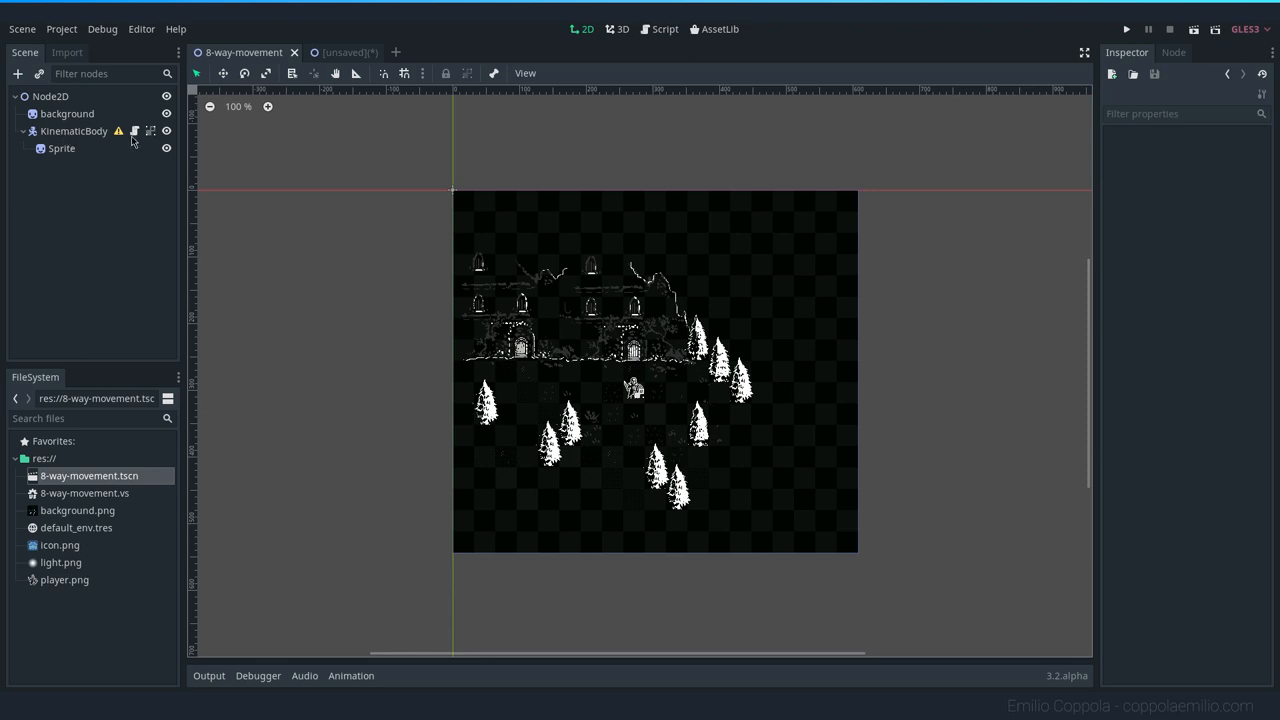
{"action": "mouse_move", "coordinate": [134, 131]}
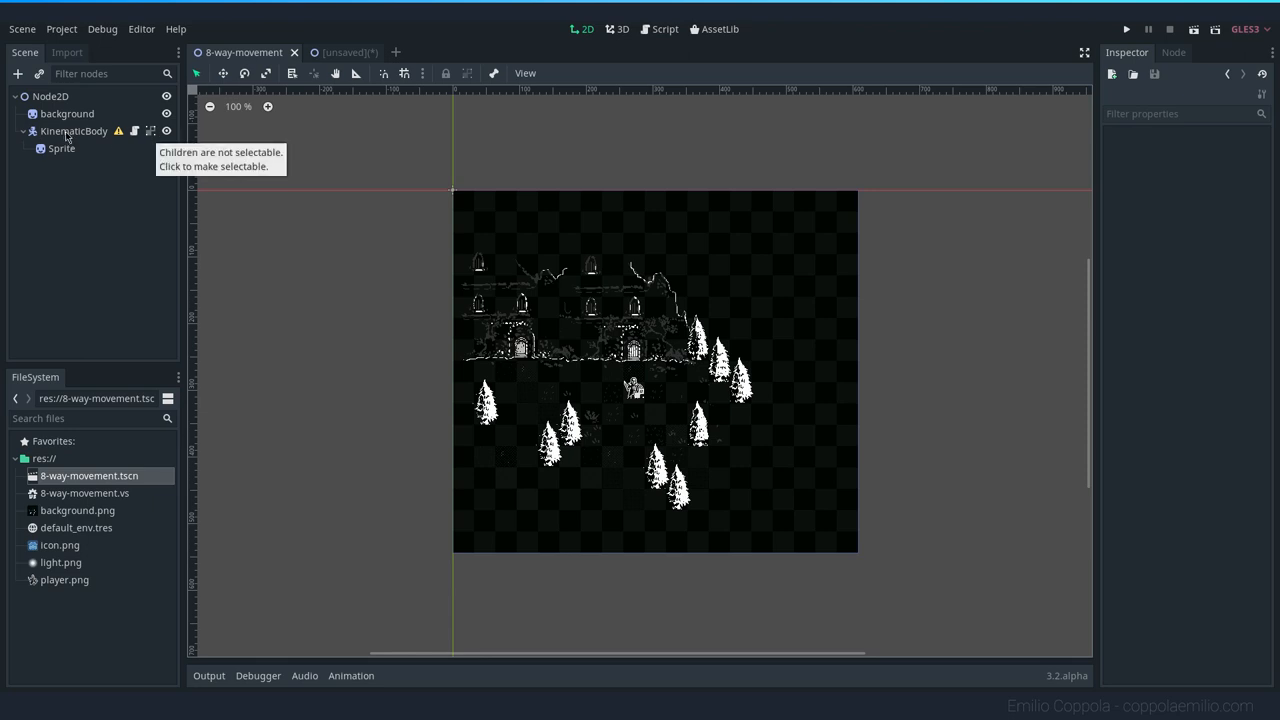
{"action": "right_click", "coordinate": [74, 131]}
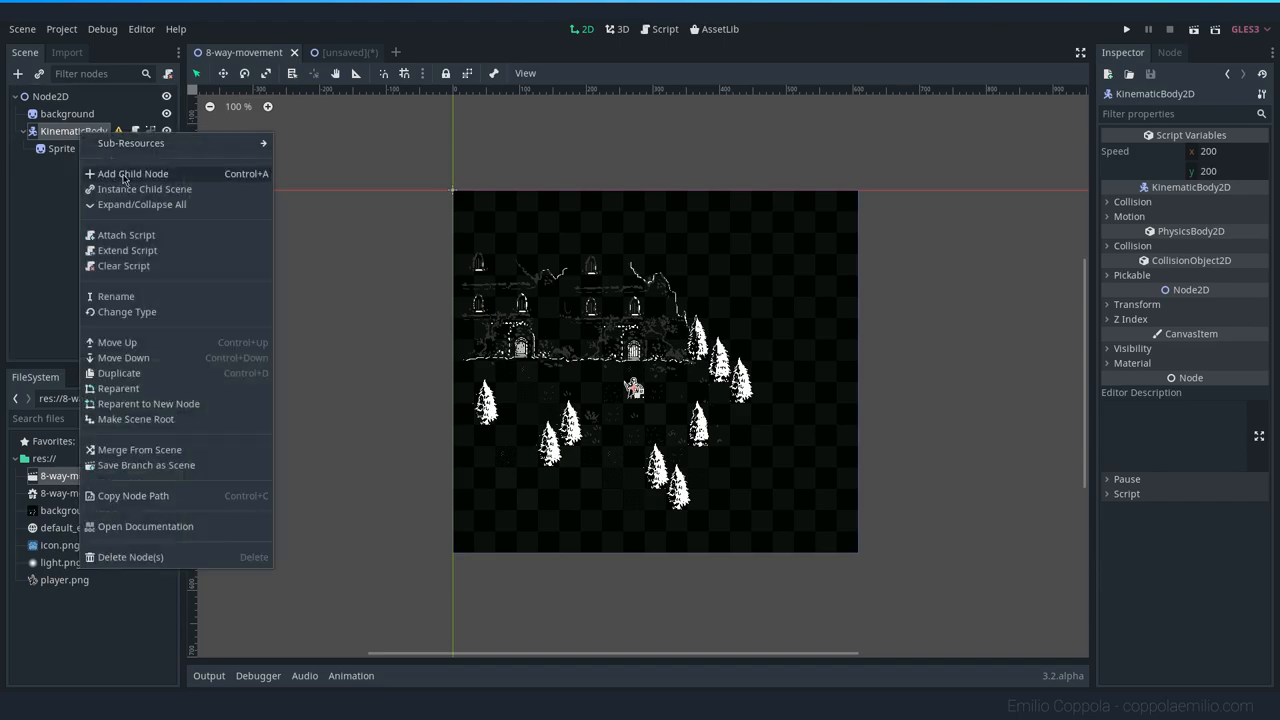
{"action": "left_click", "coordinate": [131, 173]}
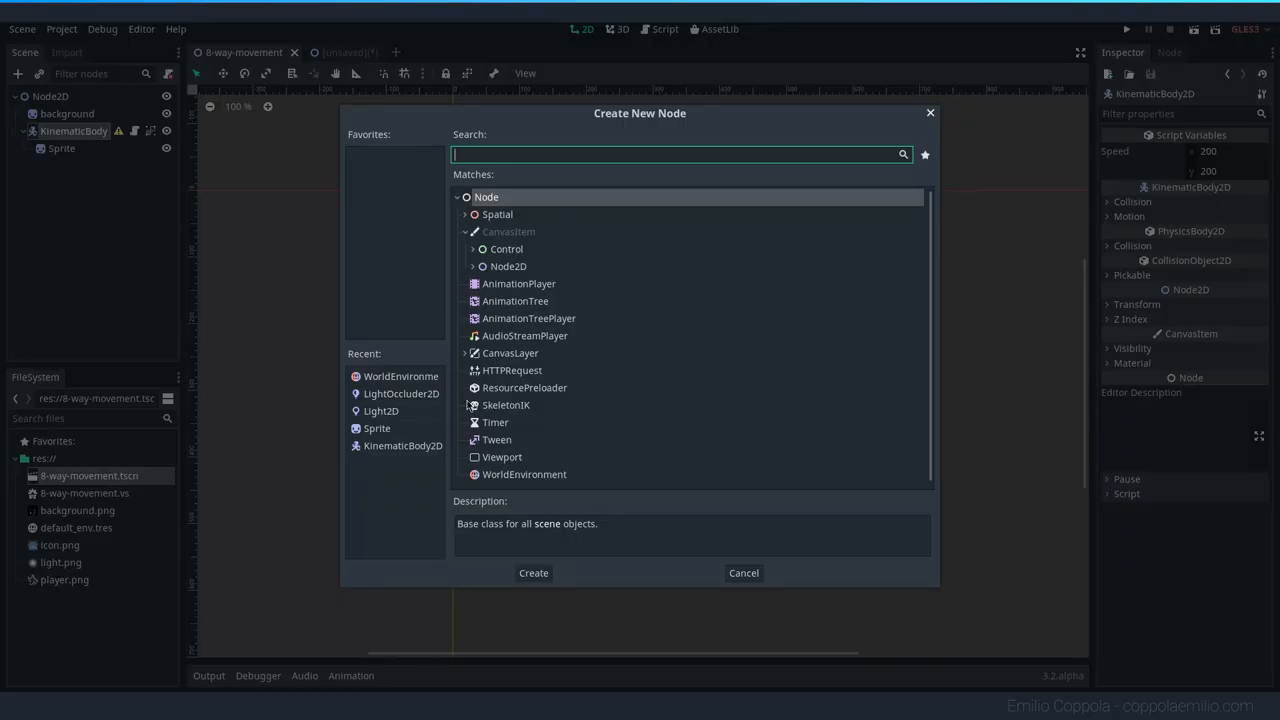
{"action": "mouse_move", "coordinate": [508, 191]}
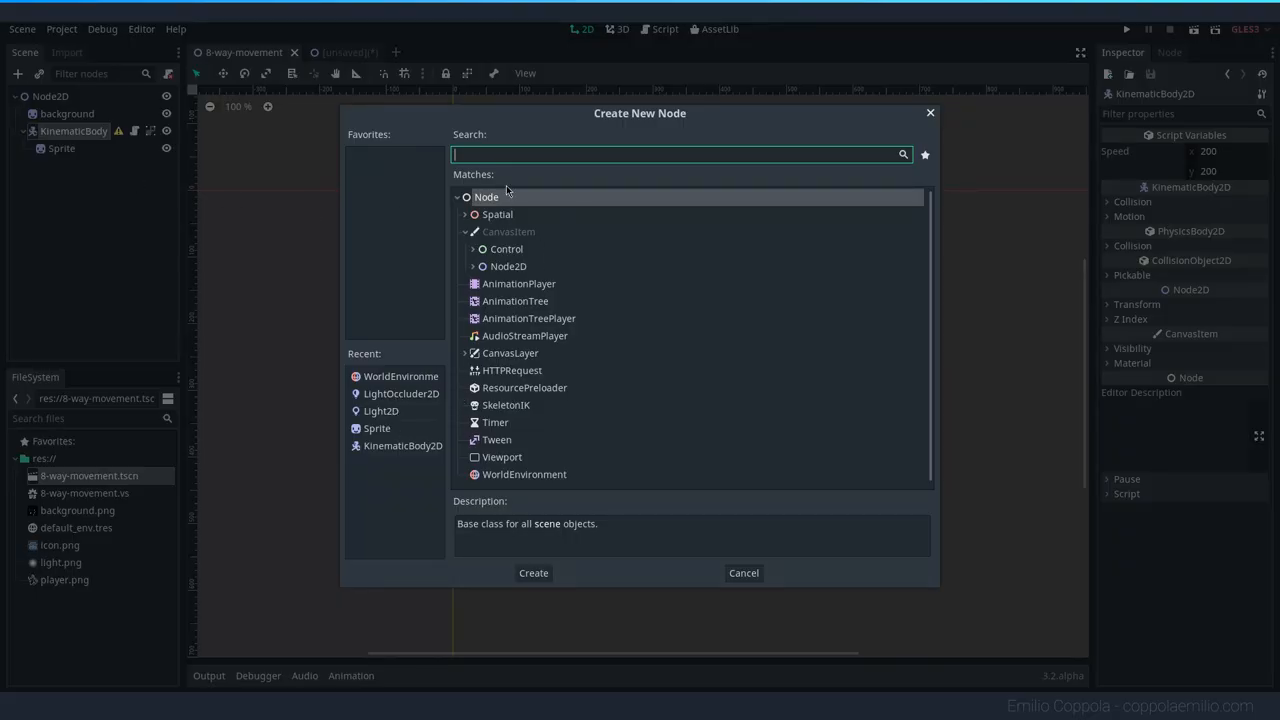
{"action": "type", "text": "light"}
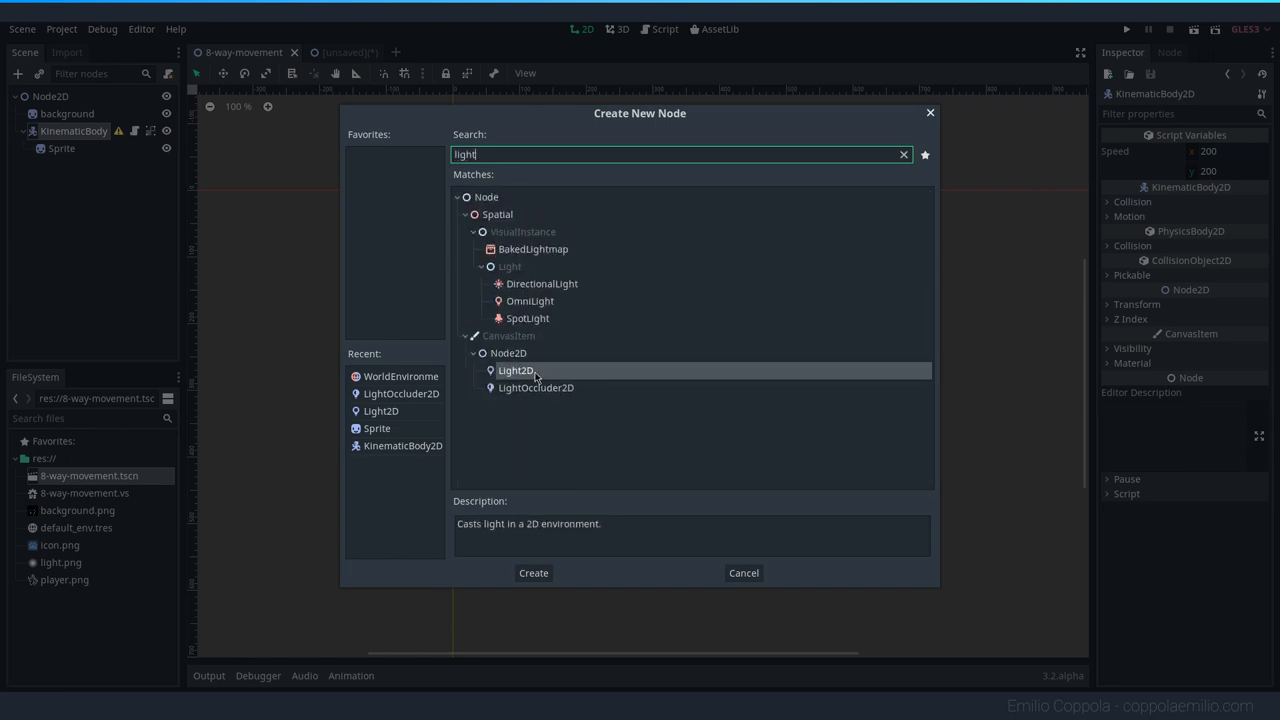
{"action": "left_click", "coordinate": [533, 572]}
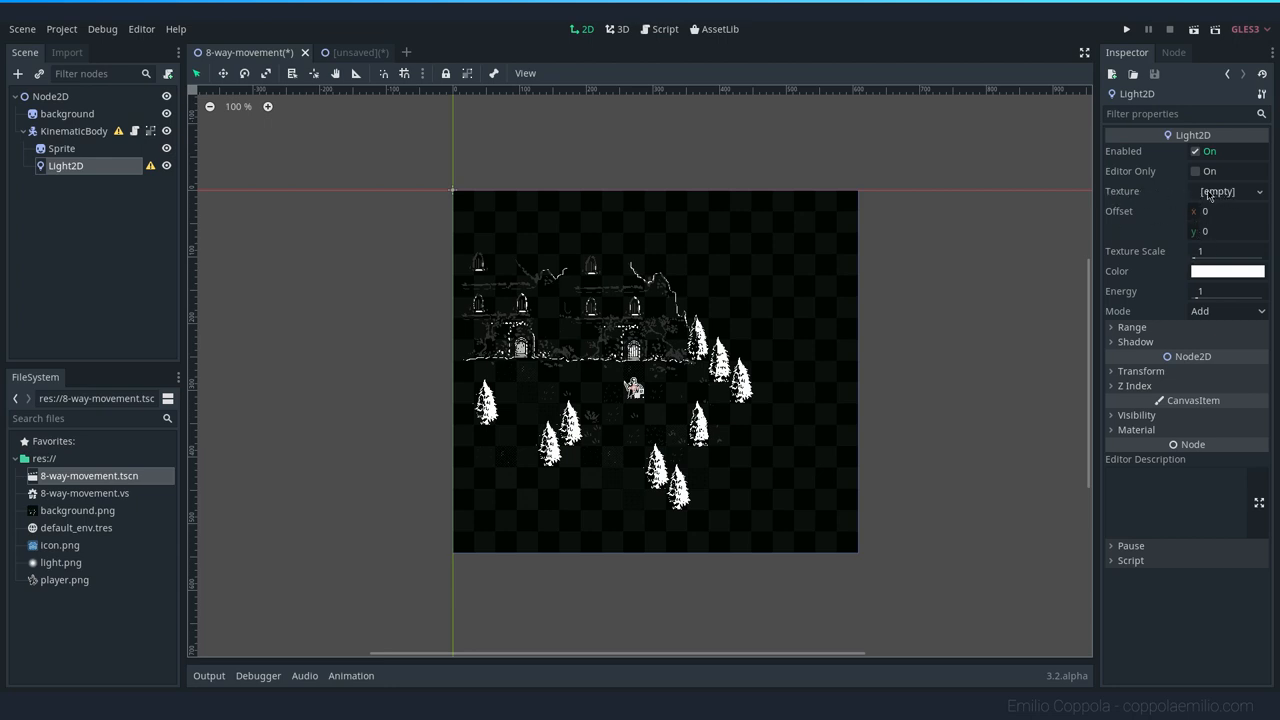
{"action": "mouse_move", "coordinate": [728, 243]}
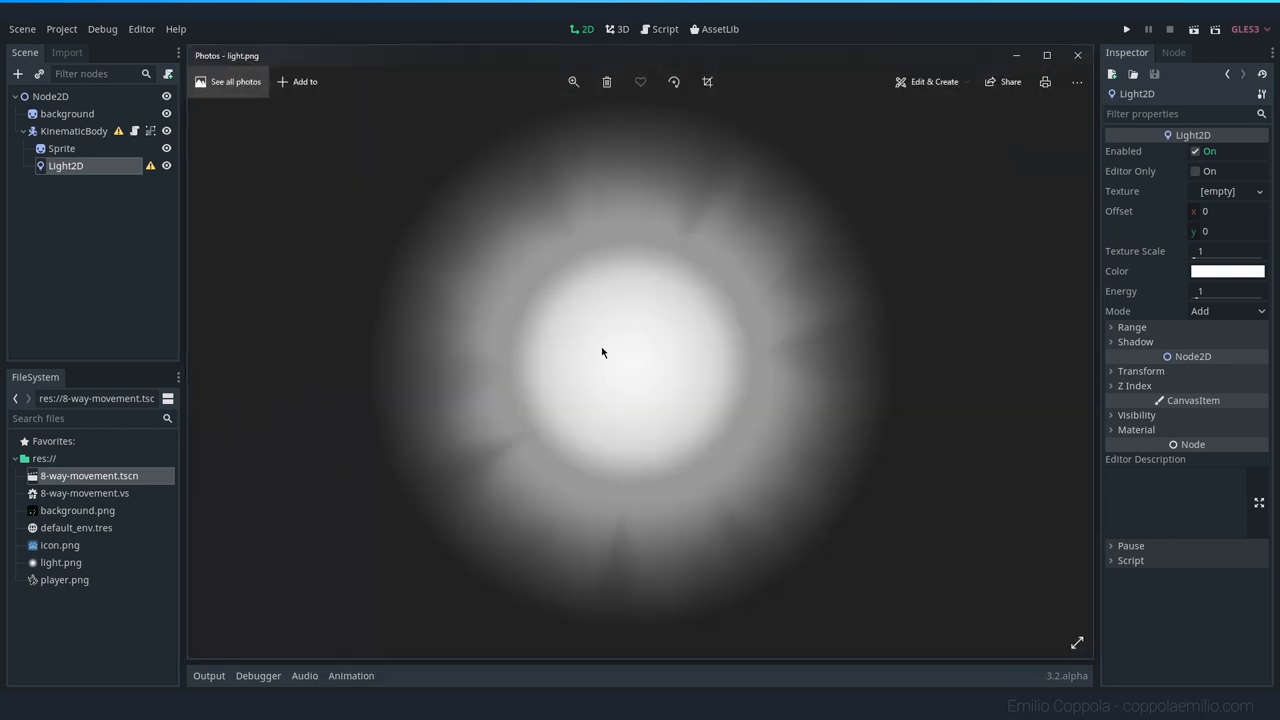
{"action": "mouse_move", "coordinate": [895, 577]}
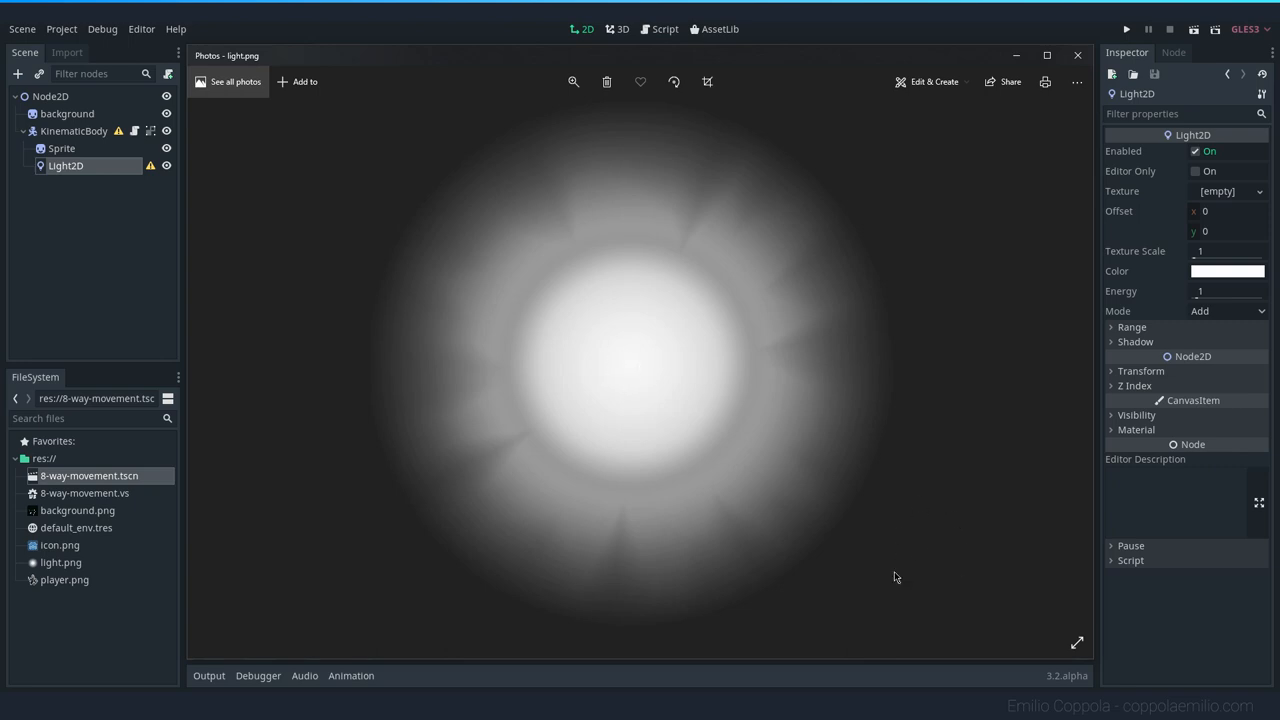
{"action": "mouse_move", "coordinate": [893, 591]}
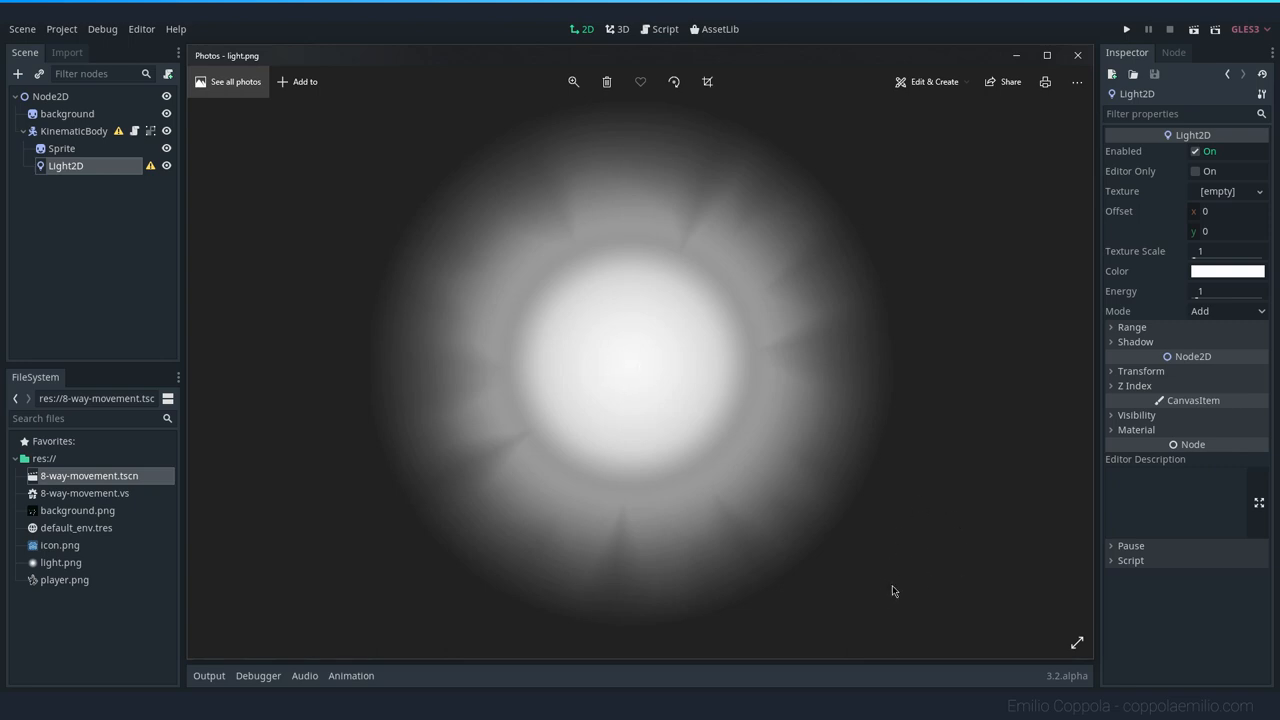
{"action": "mouse_move", "coordinate": [613, 340]}
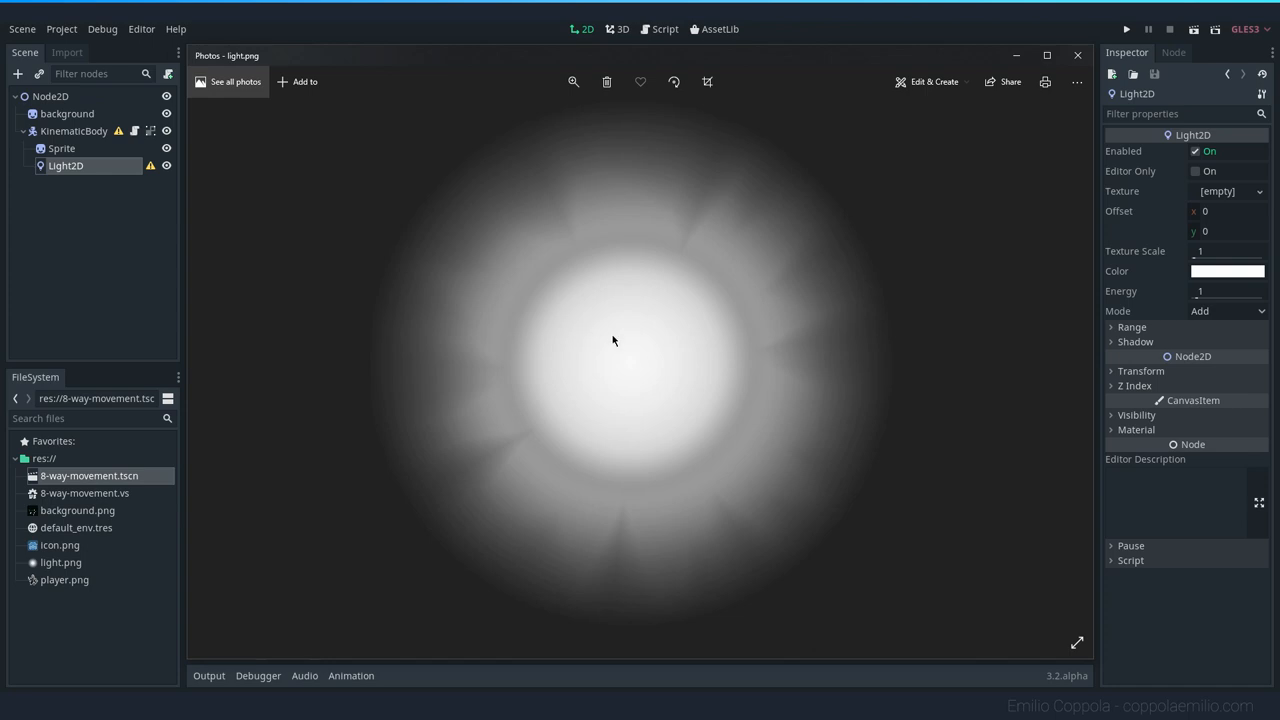
{"action": "mouse_move", "coordinate": [712, 288]}
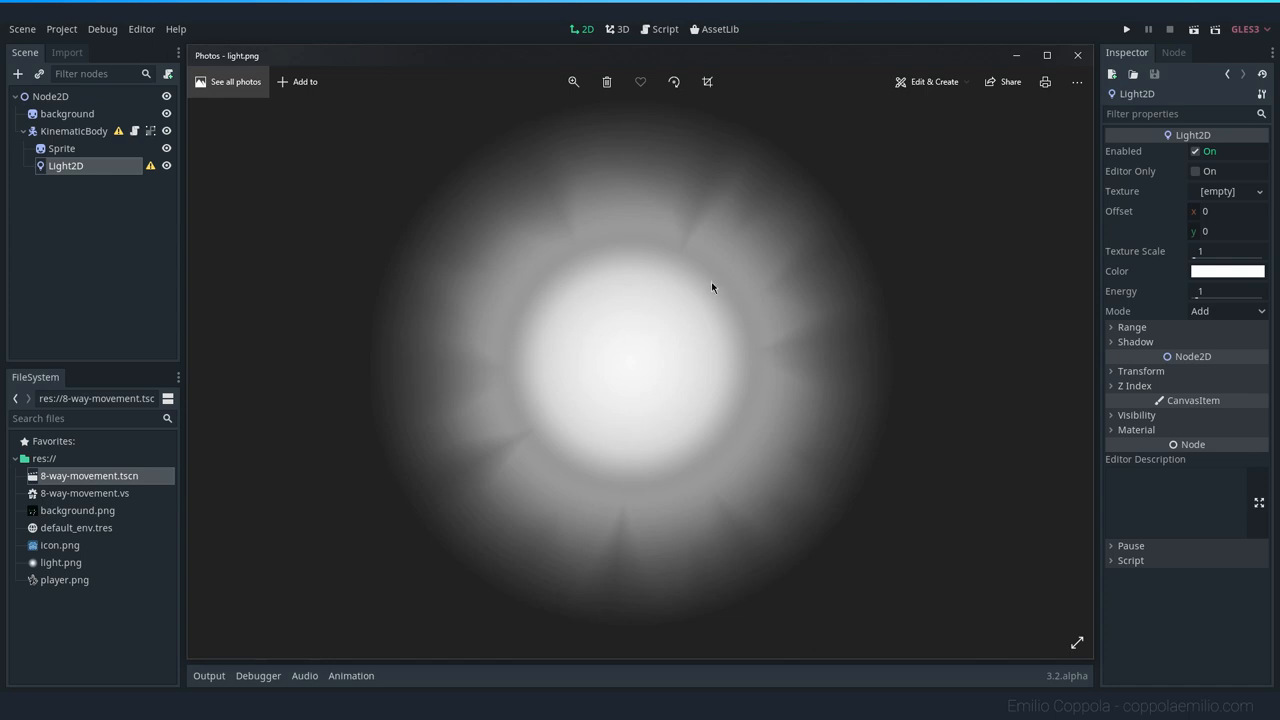
{"action": "mouse_move", "coordinate": [700, 380]}
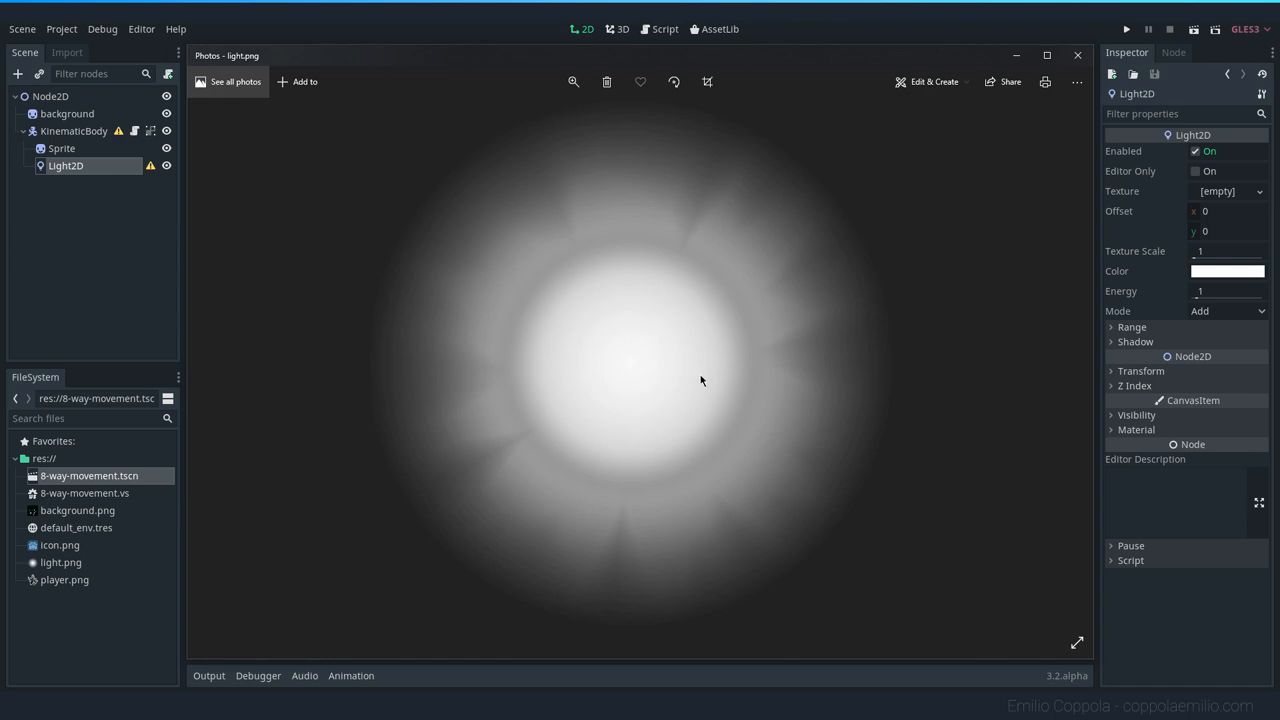
{"action": "mouse_move", "coordinate": [706, 382]}
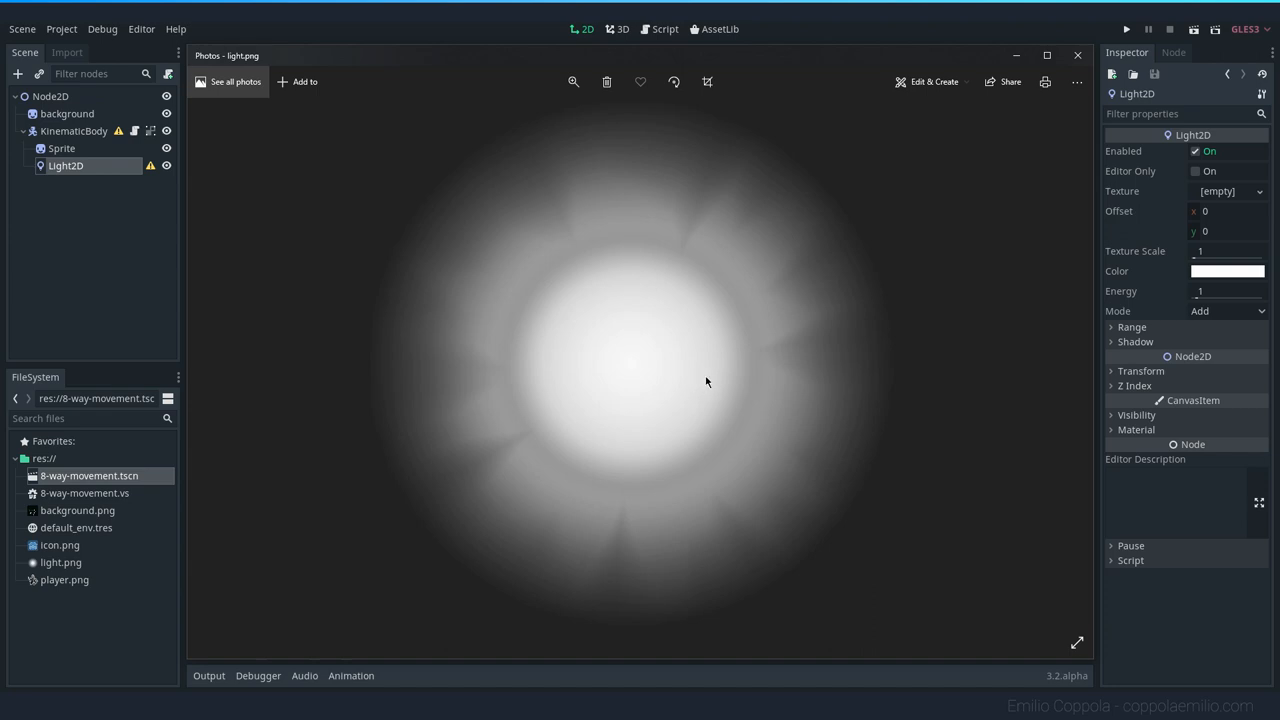
{"action": "mouse_move", "coordinate": [79, 247]}
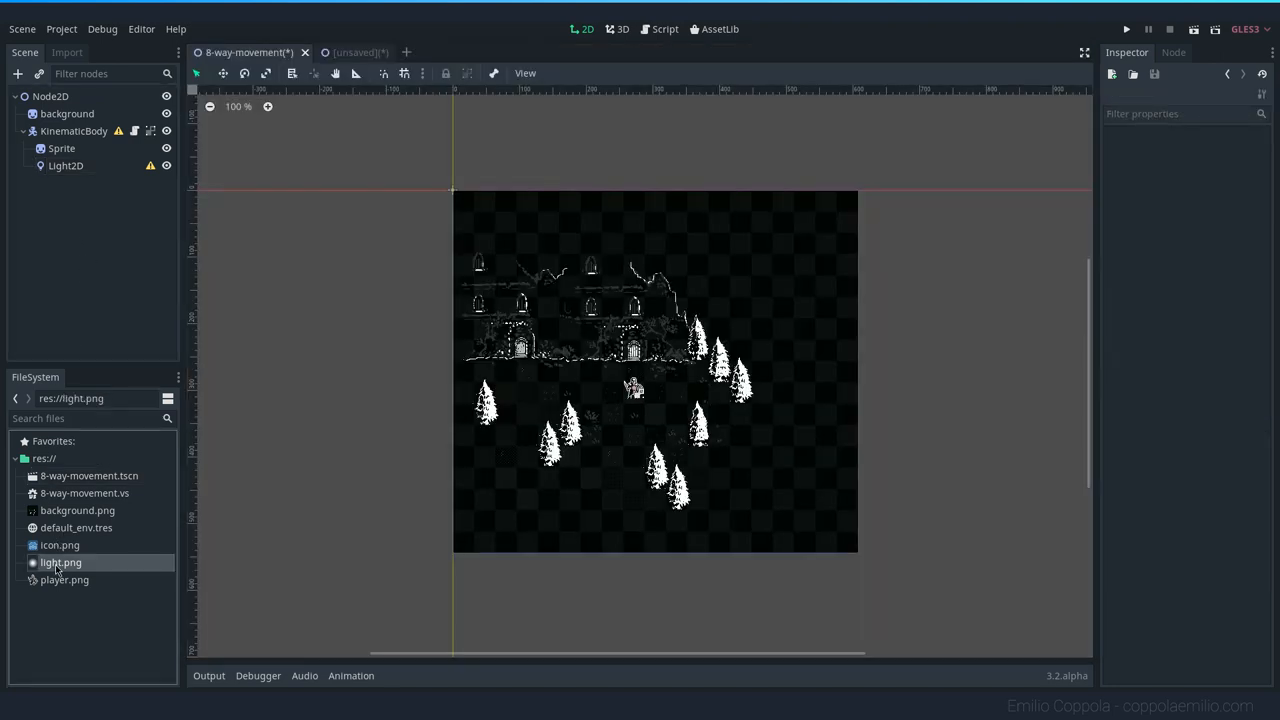
{"action": "mouse_move", "coordinate": [66, 166]}
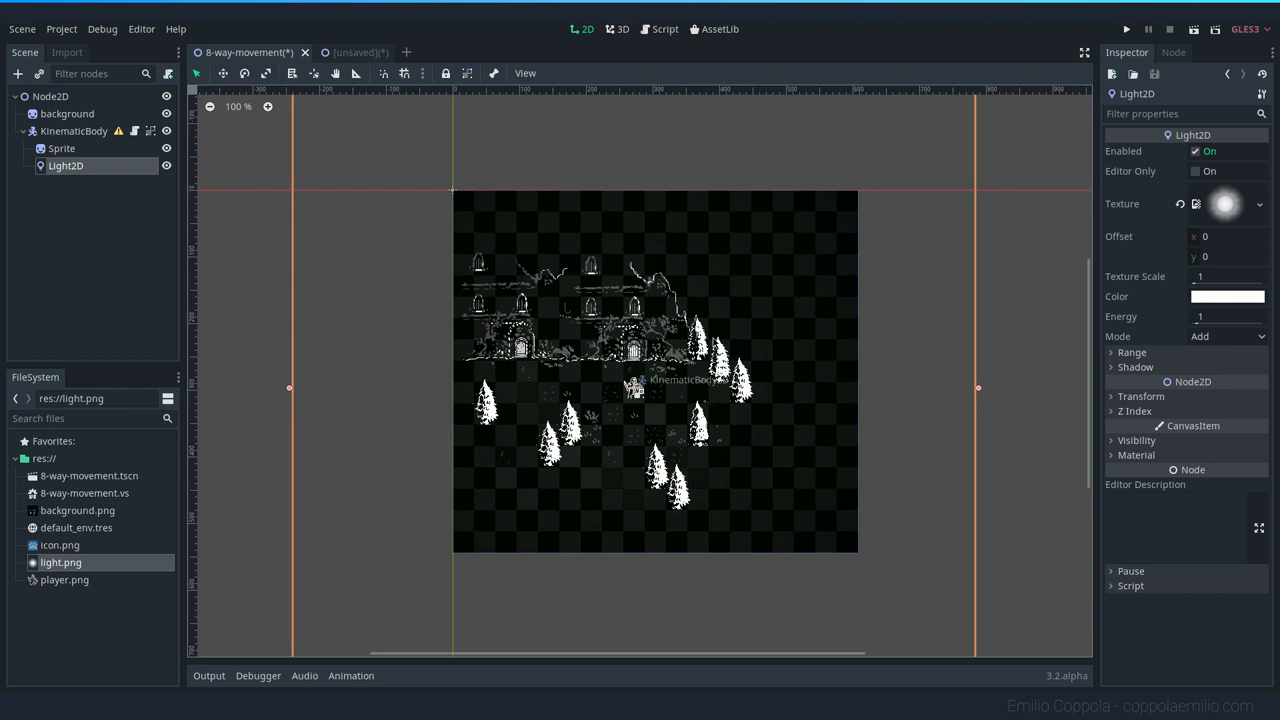
{"action": "mouse_move", "coordinate": [883, 322]}
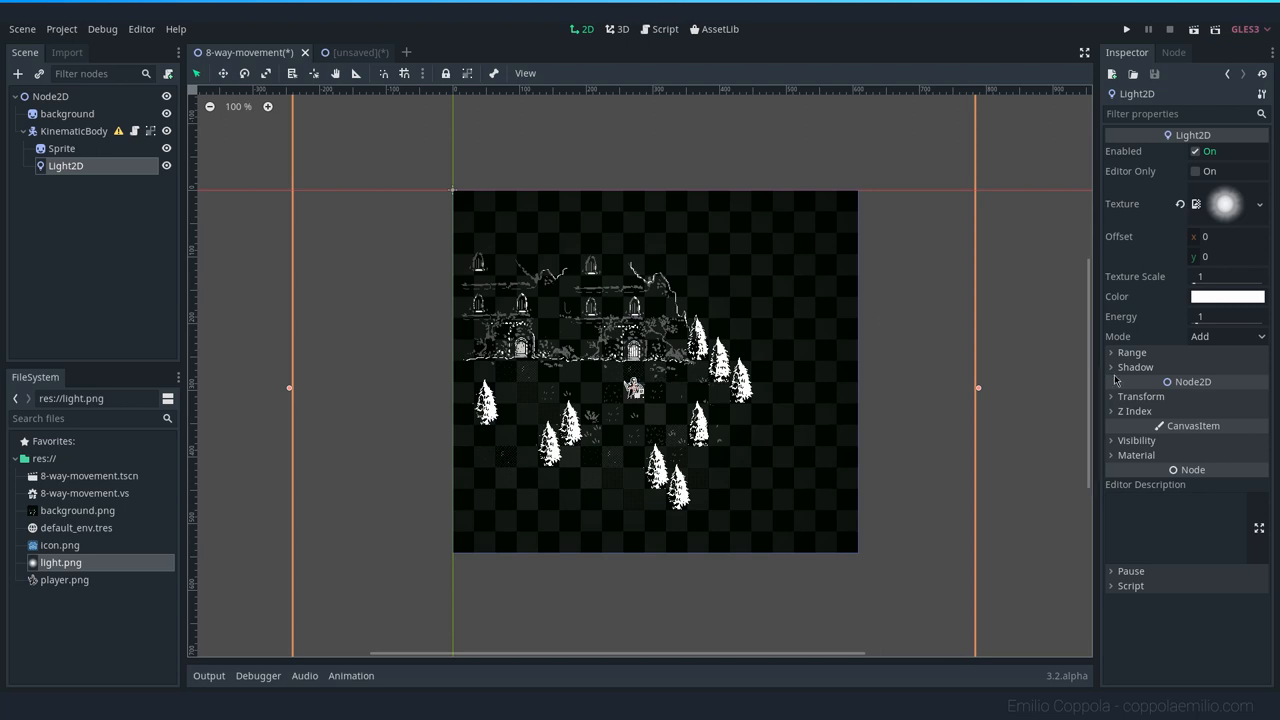
Expand the Light2D Shadow section and tick Enabled
{"action": "left_click", "coordinate": [1135, 367]}
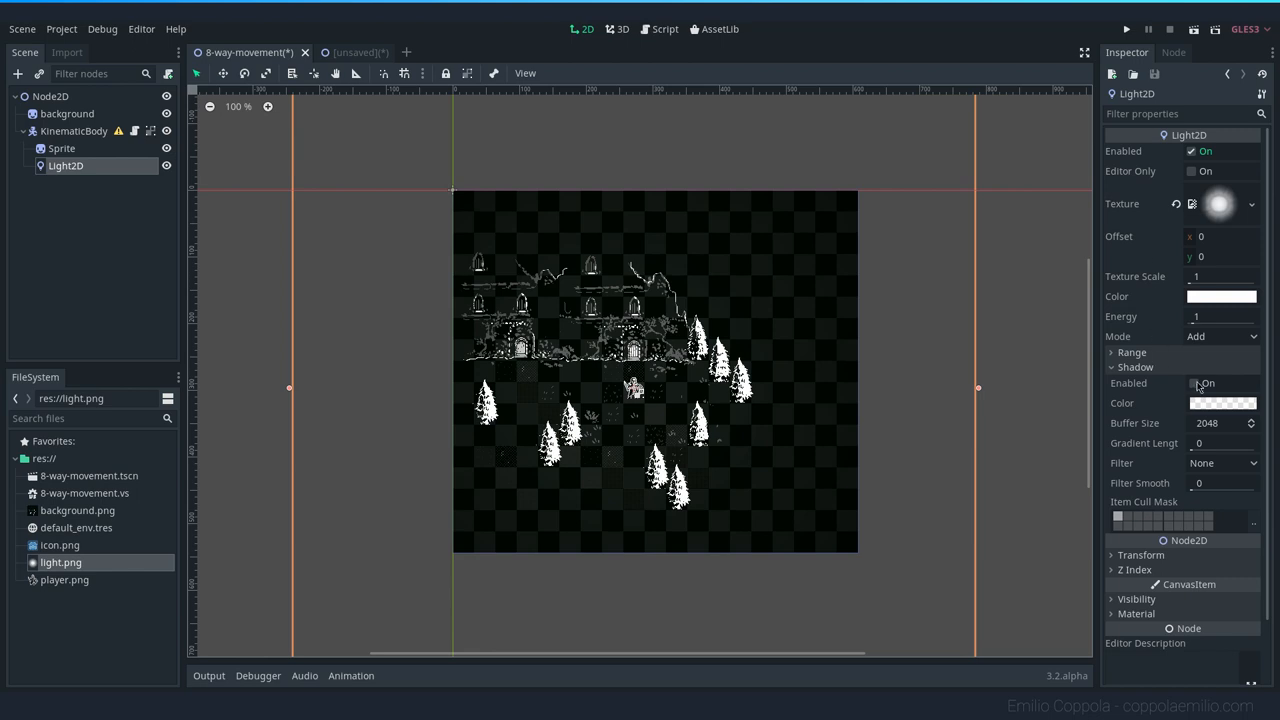
{"action": "left_click", "coordinate": [1191, 383]}
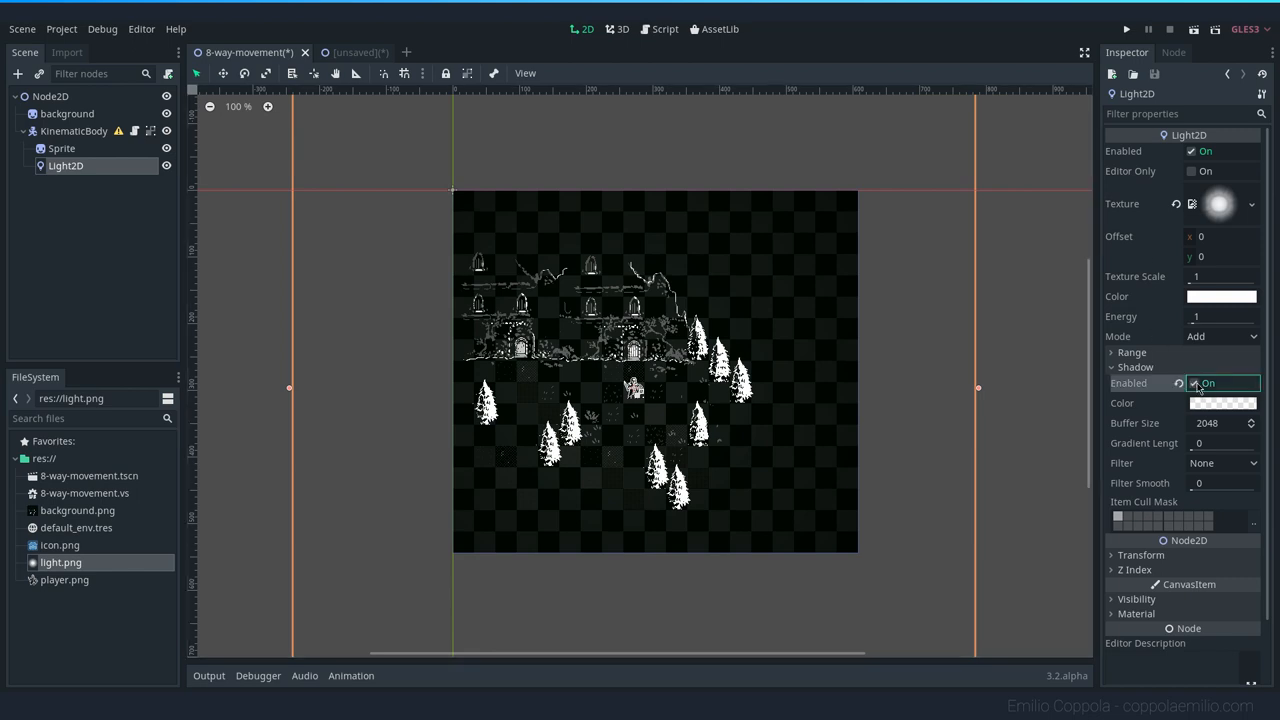
{"action": "left_click", "coordinate": [1193, 383]}
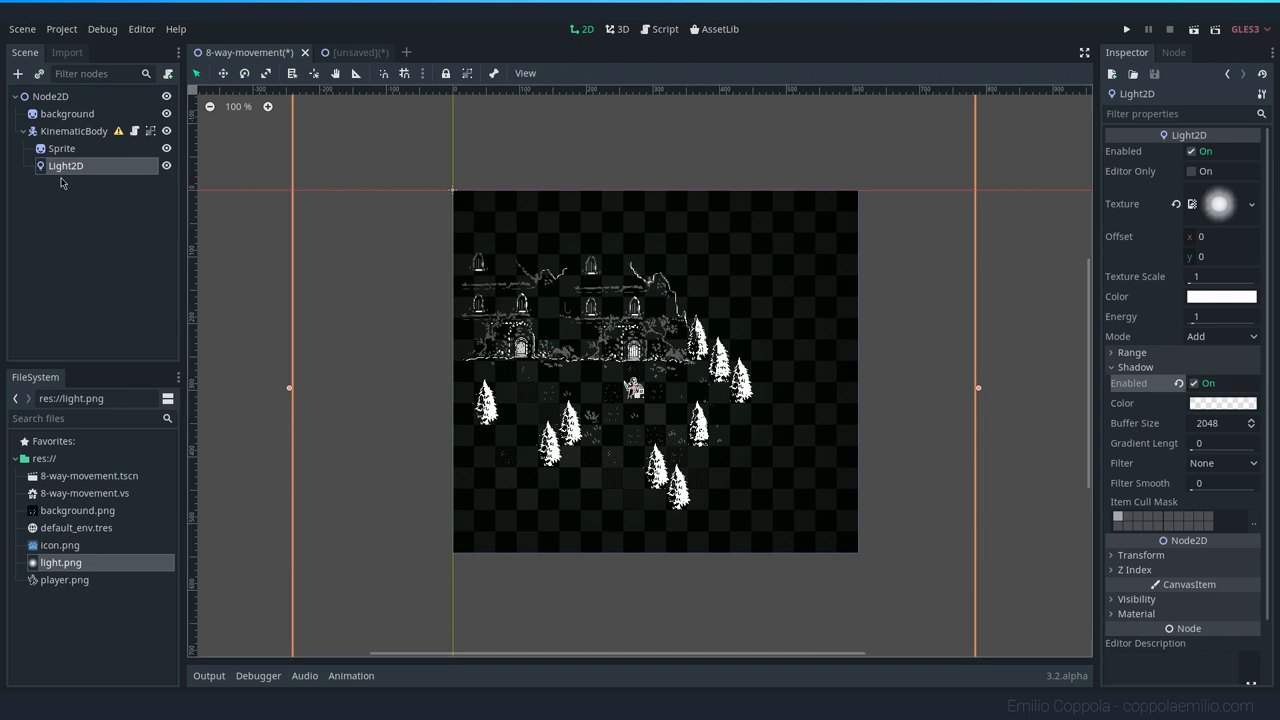
Add a LightOccluder2D child node under the root Node2D
{"action": "right_click", "coordinate": [50, 96]}
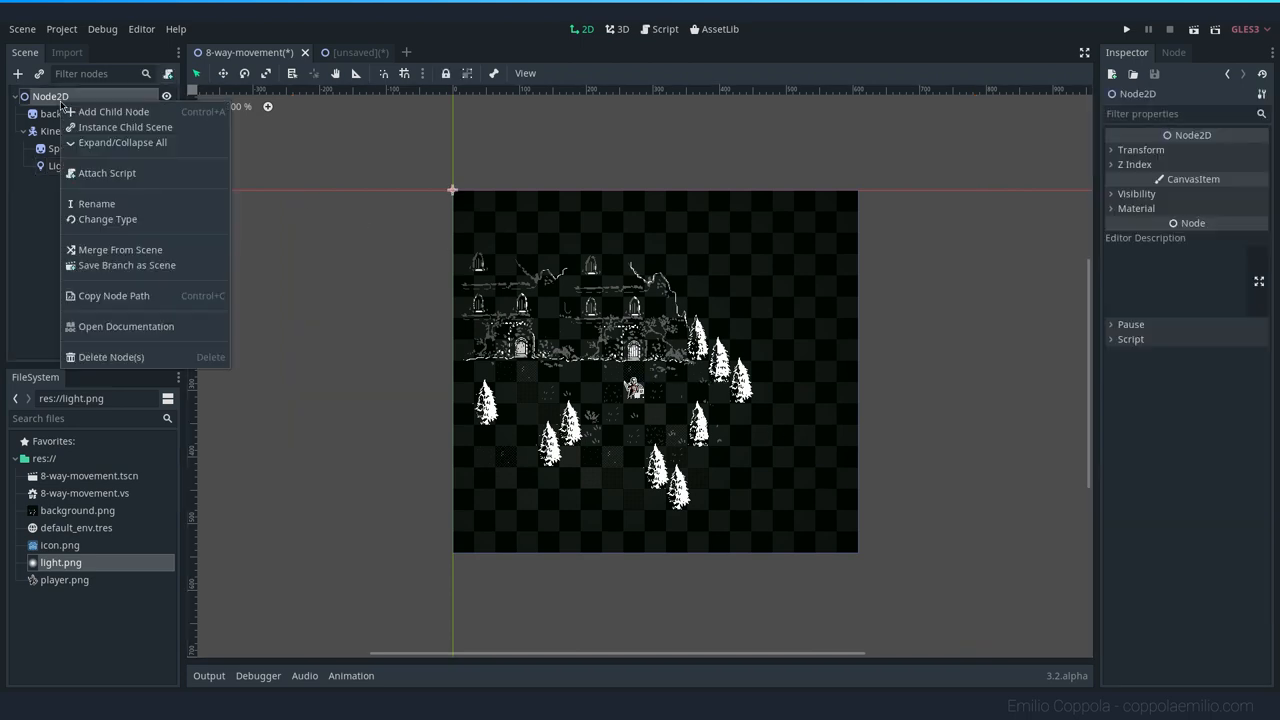
{"action": "left_click", "coordinate": [113, 111]}
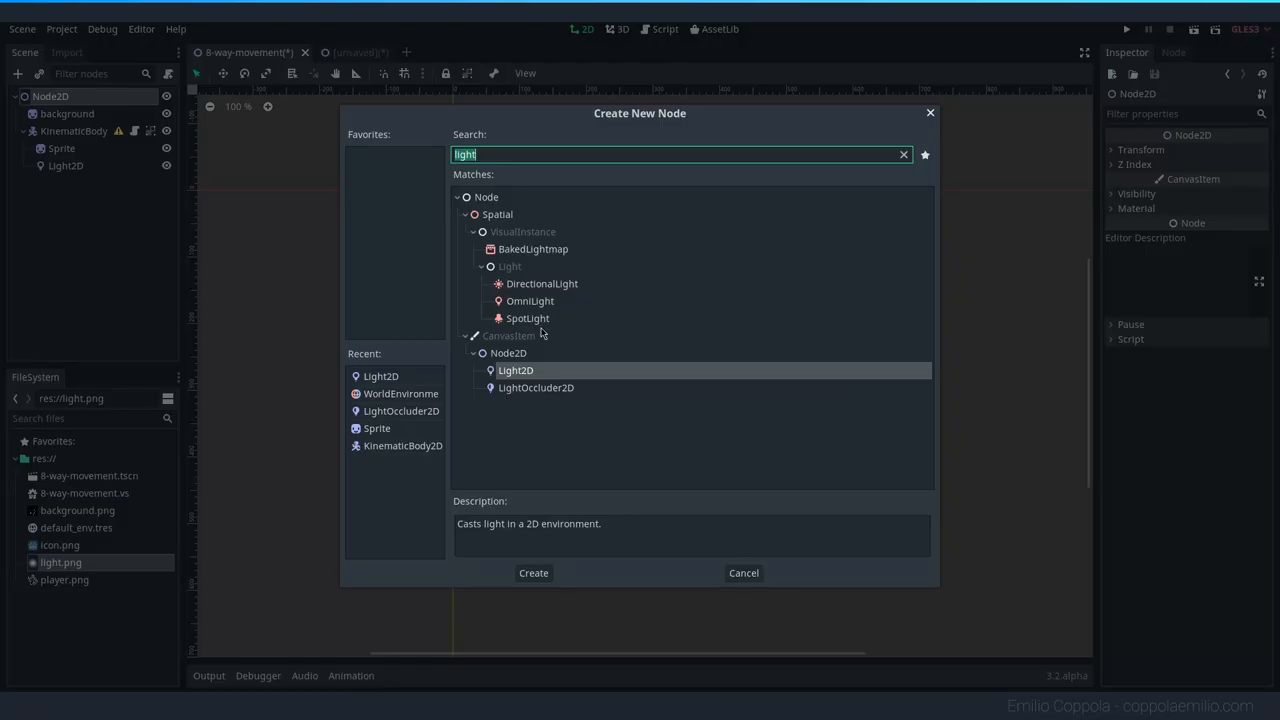
{"action": "left_click", "coordinate": [536, 388]}
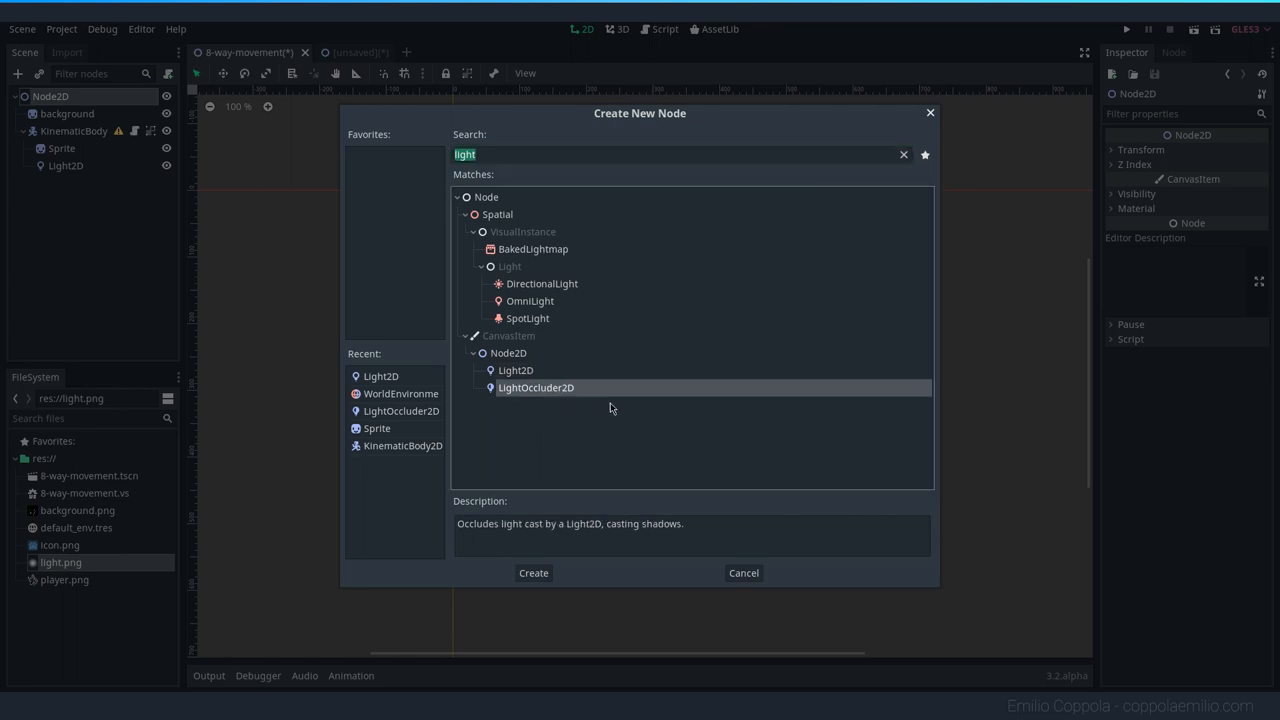
{"action": "mouse_move", "coordinate": [545, 460]}
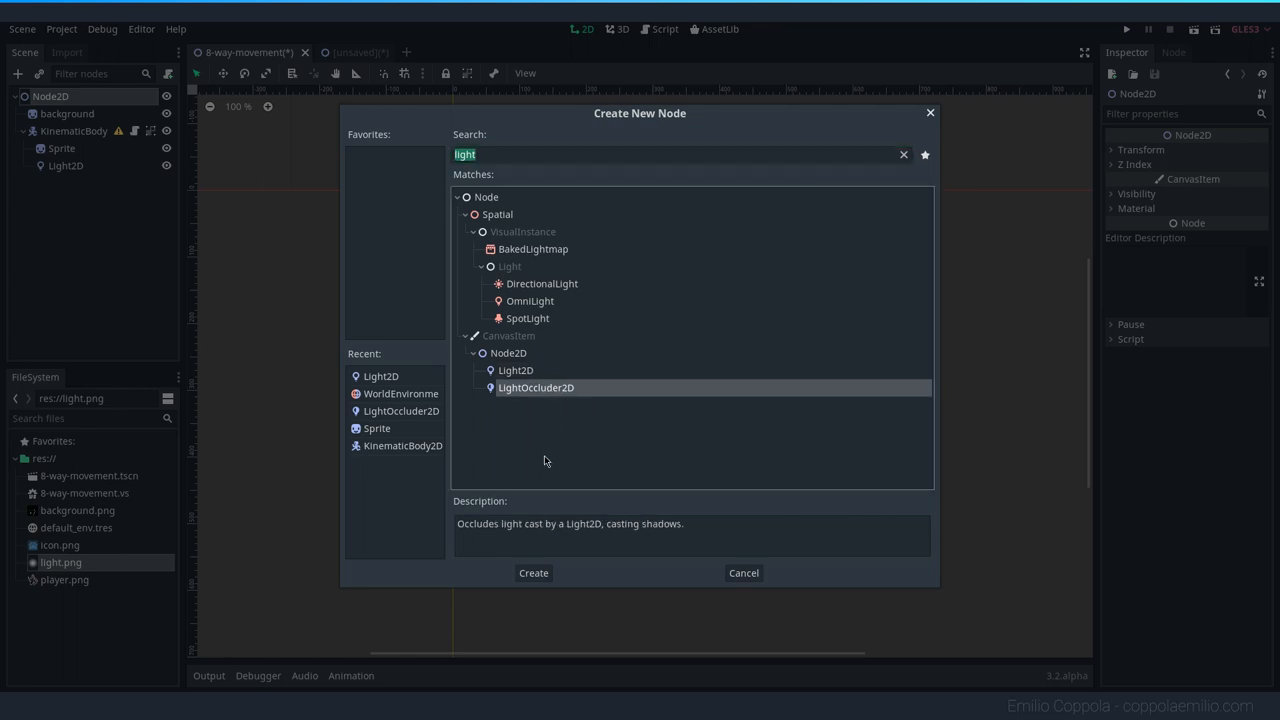
{"action": "mouse_move", "coordinate": [556, 403]}
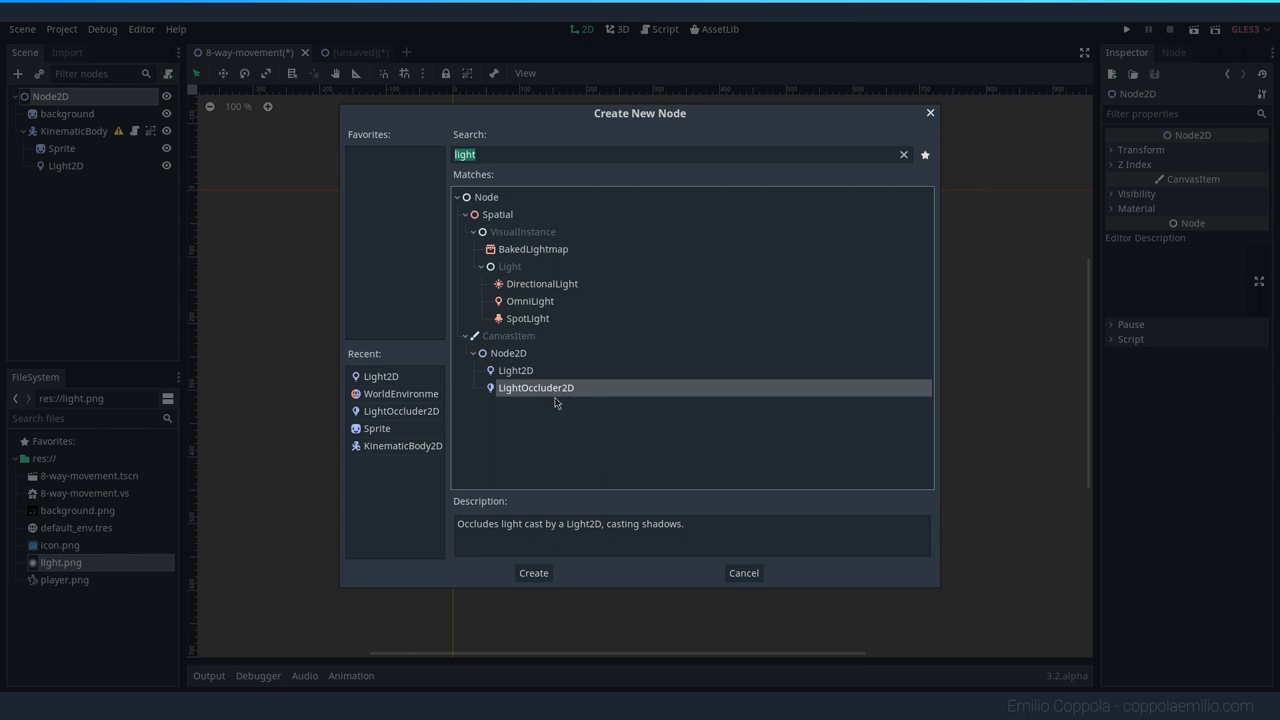
{"action": "left_click", "coordinate": [533, 573]}
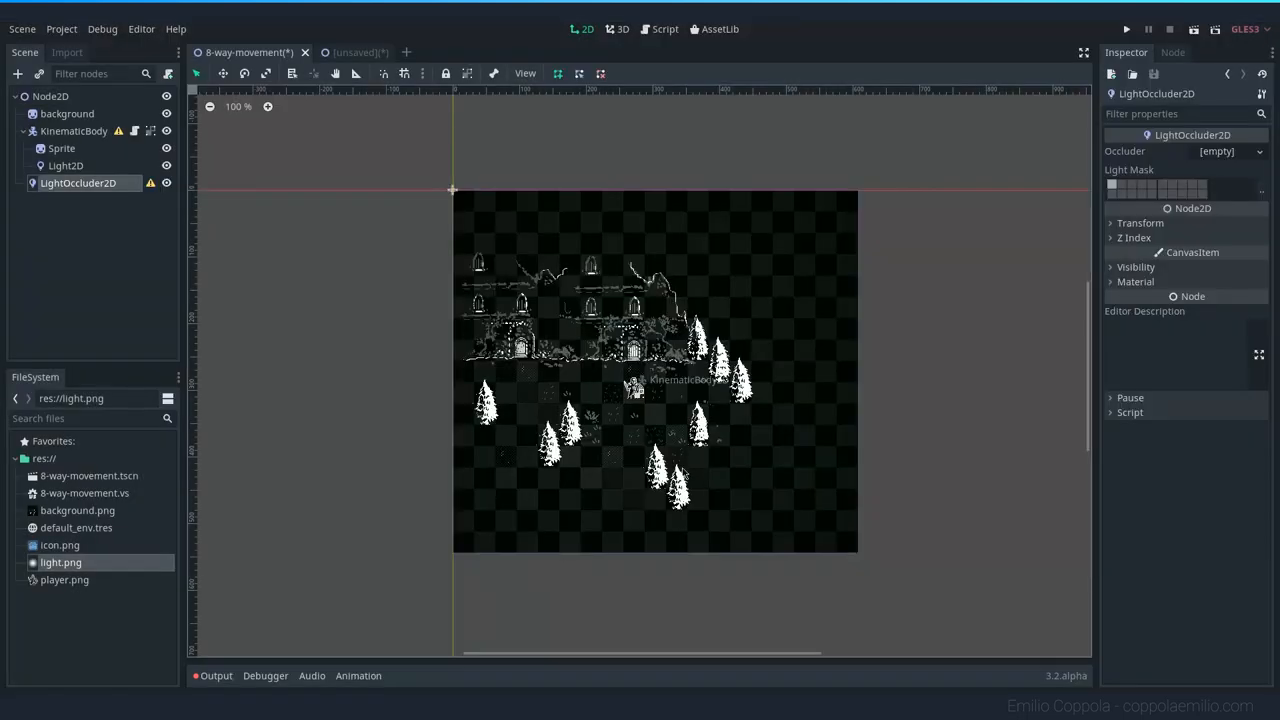
{"action": "mouse_move", "coordinate": [559, 82]}
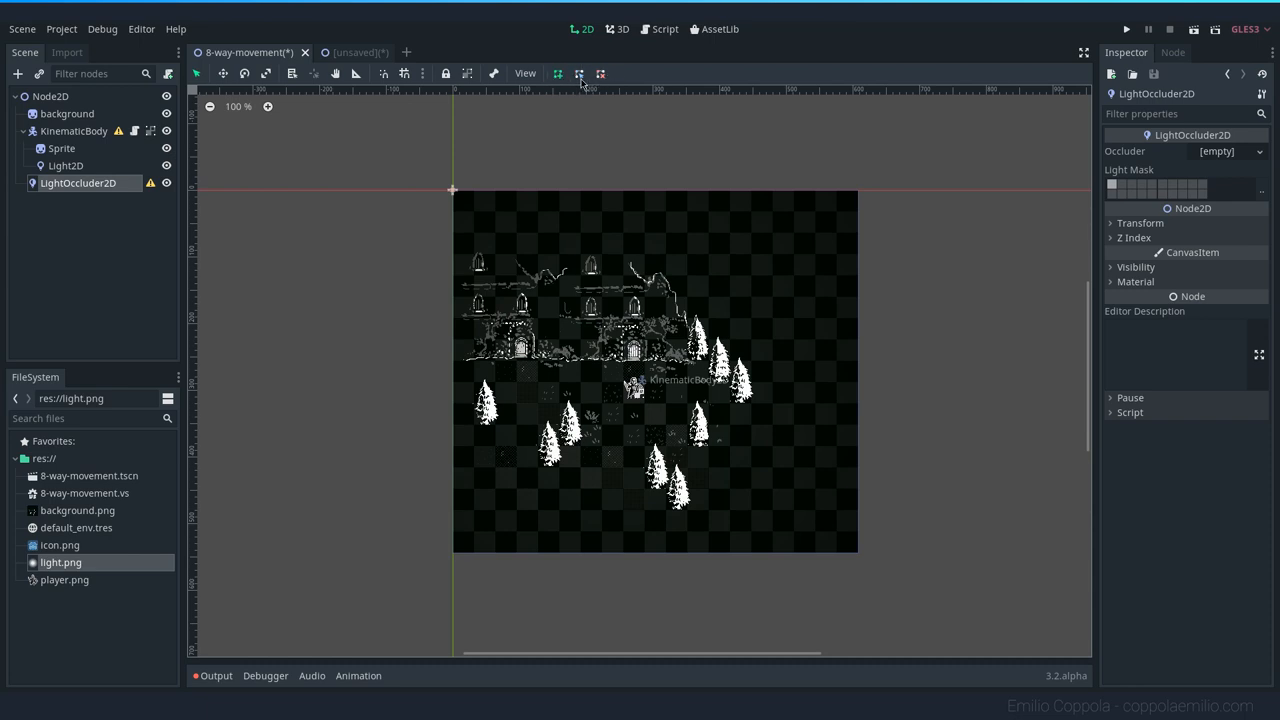
{"action": "mouse_move", "coordinate": [150, 183]}
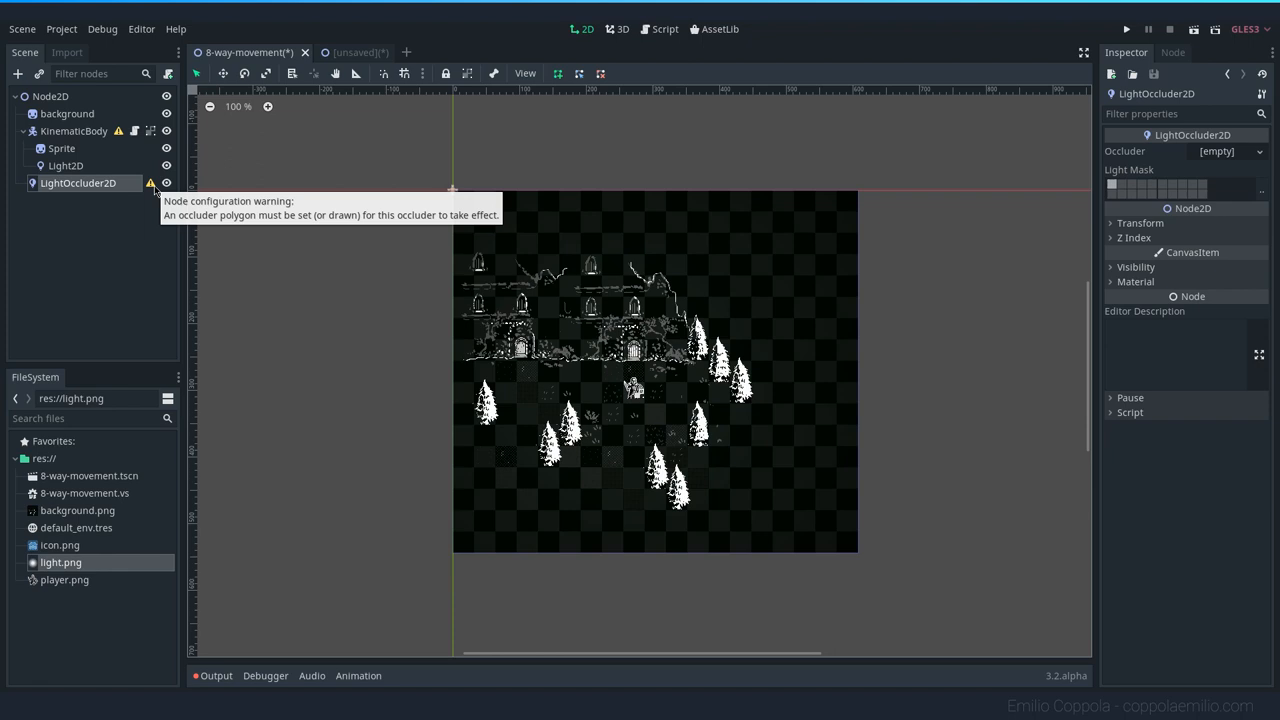
{"action": "mouse_move", "coordinate": [1117, 152]}
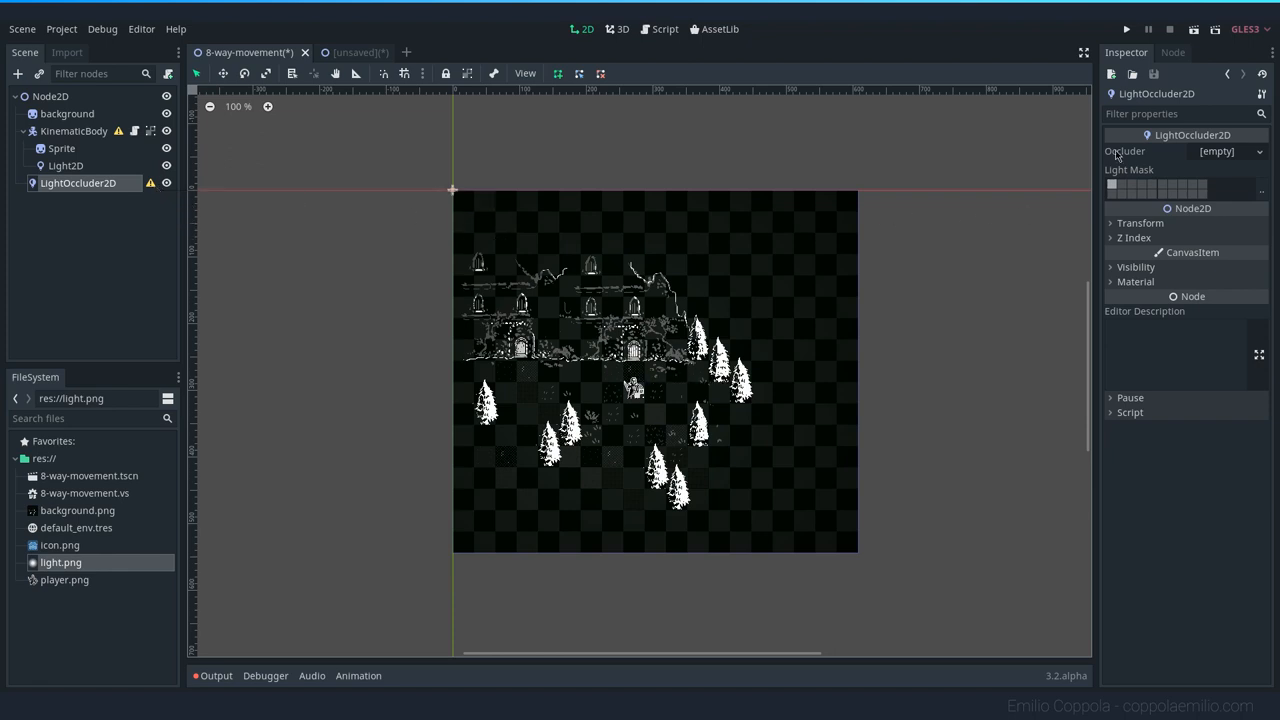
Zoom in, create the occluder polygon resource, and outline the trunk of the tree right of the player
{"action": "scroll", "scroll_direction": "up", "scroll_amount": 3}
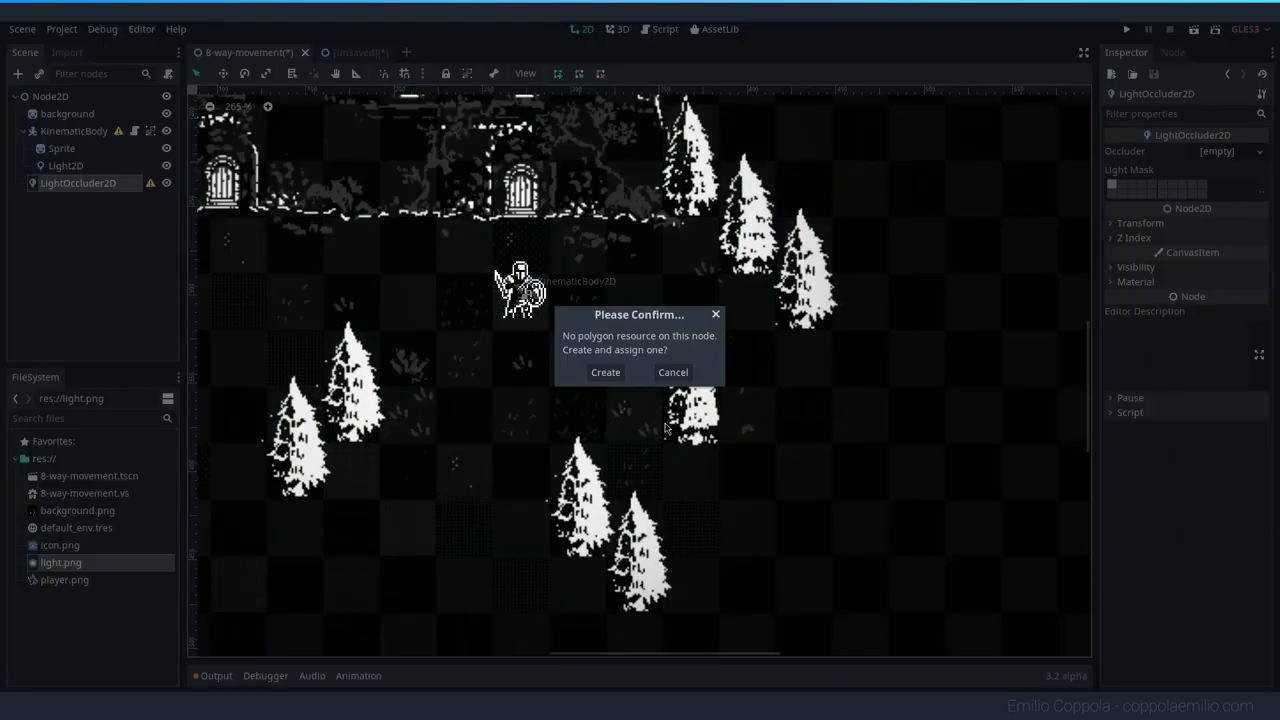
{"action": "mouse_move", "coordinate": [635, 347]}
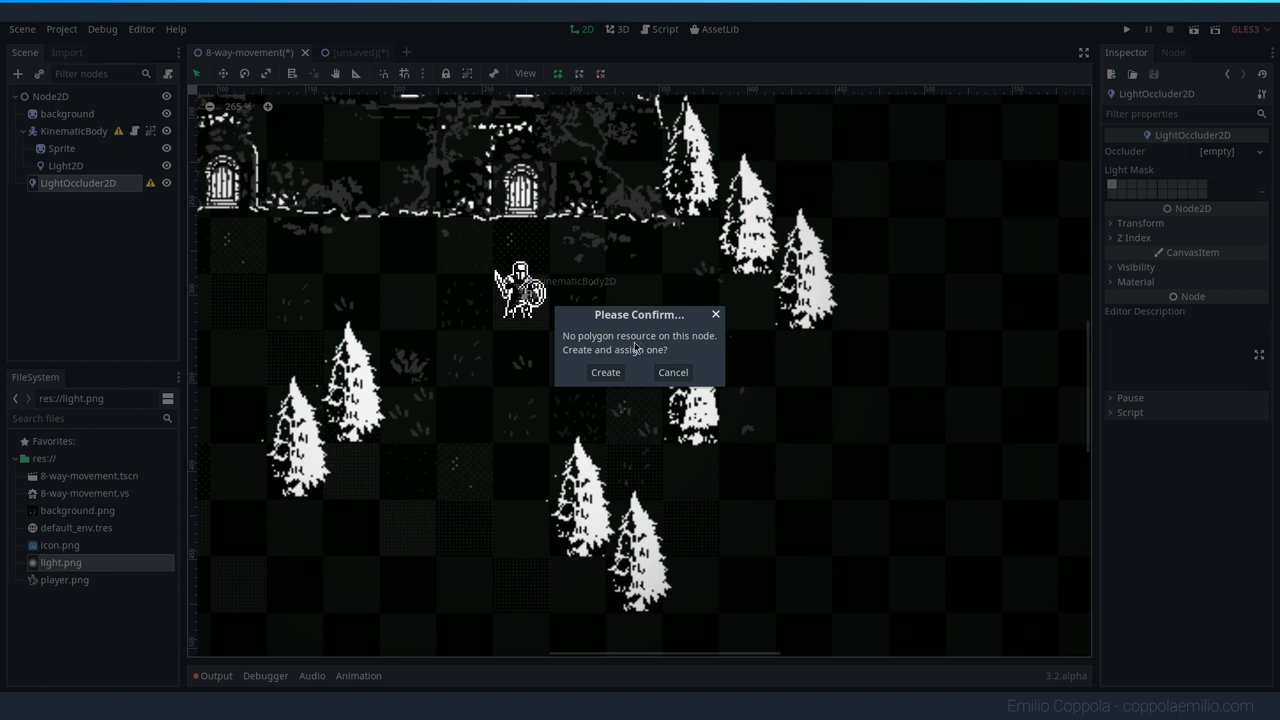
{"action": "left_click", "coordinate": [605, 372]}
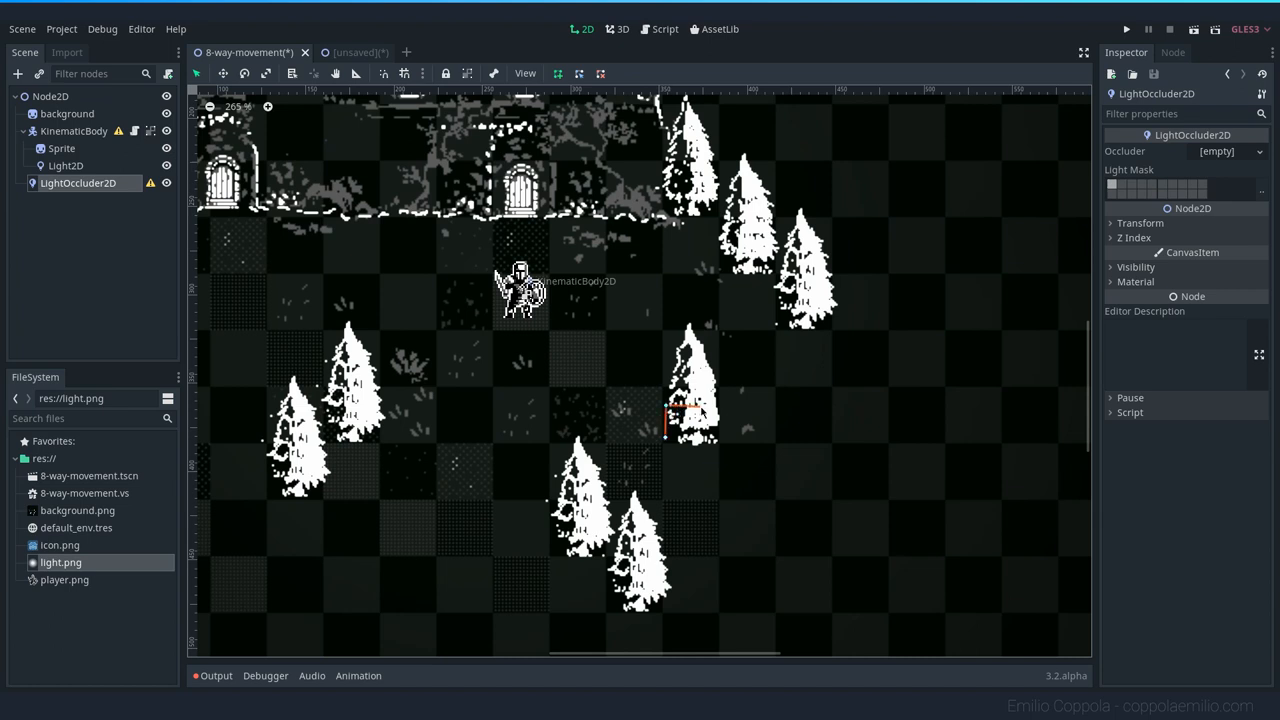
{"action": "left_click_drag", "start_coordinate": [665, 415], "coordinate": [713, 418]}
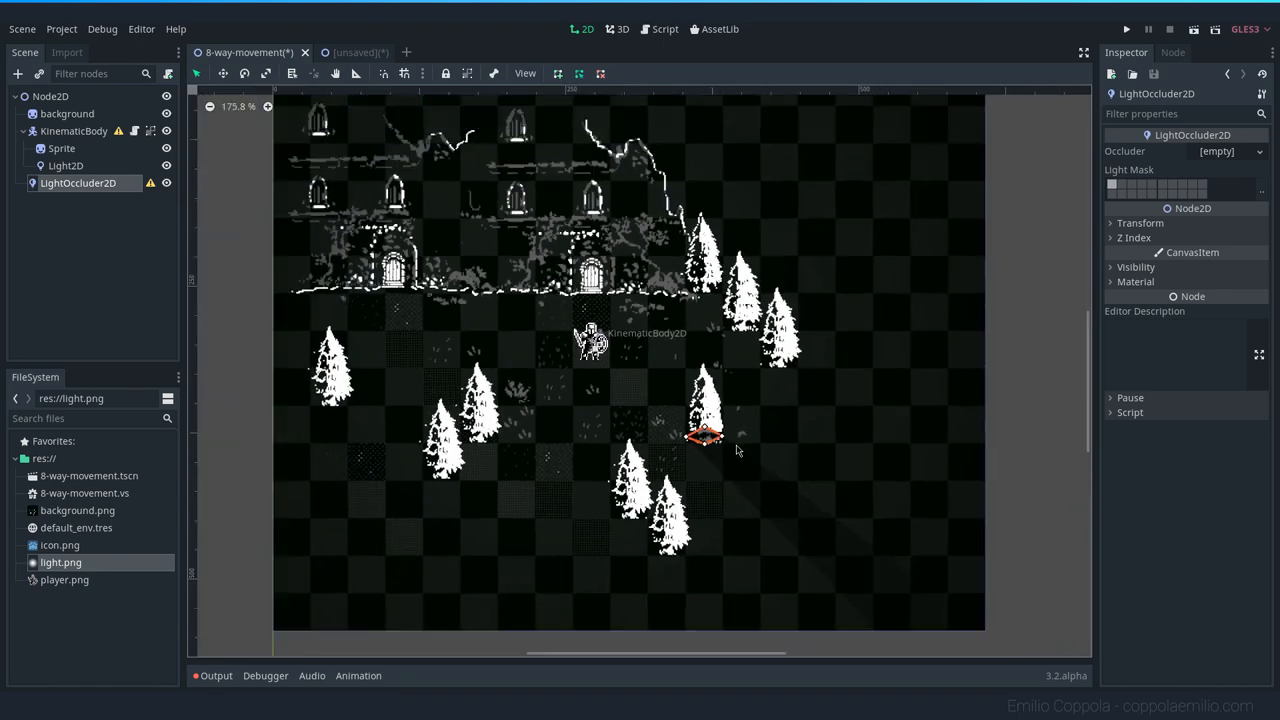
Drag the KinematicBody player past the occluded tree, leaving it just left of the trunk
{"action": "left_click", "coordinate": [74, 131]}
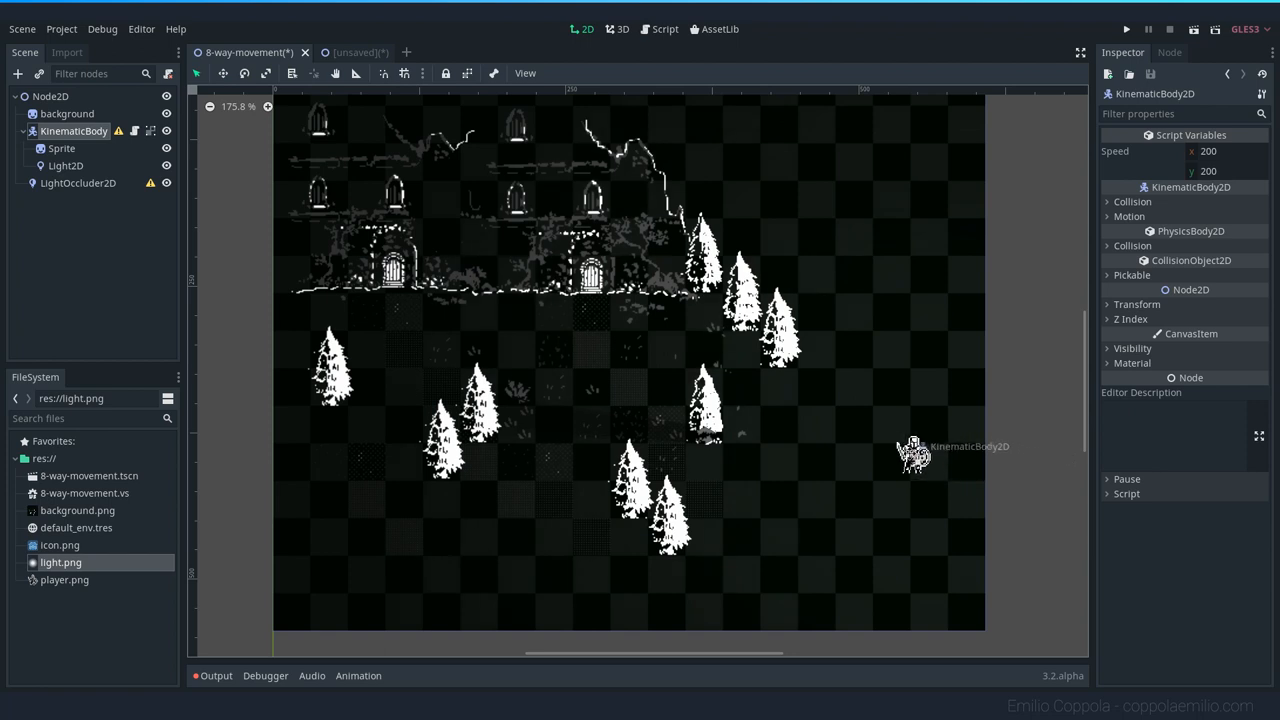
{"action": "left_click_drag", "start_coordinate": [915, 450], "coordinate": [725, 380]}
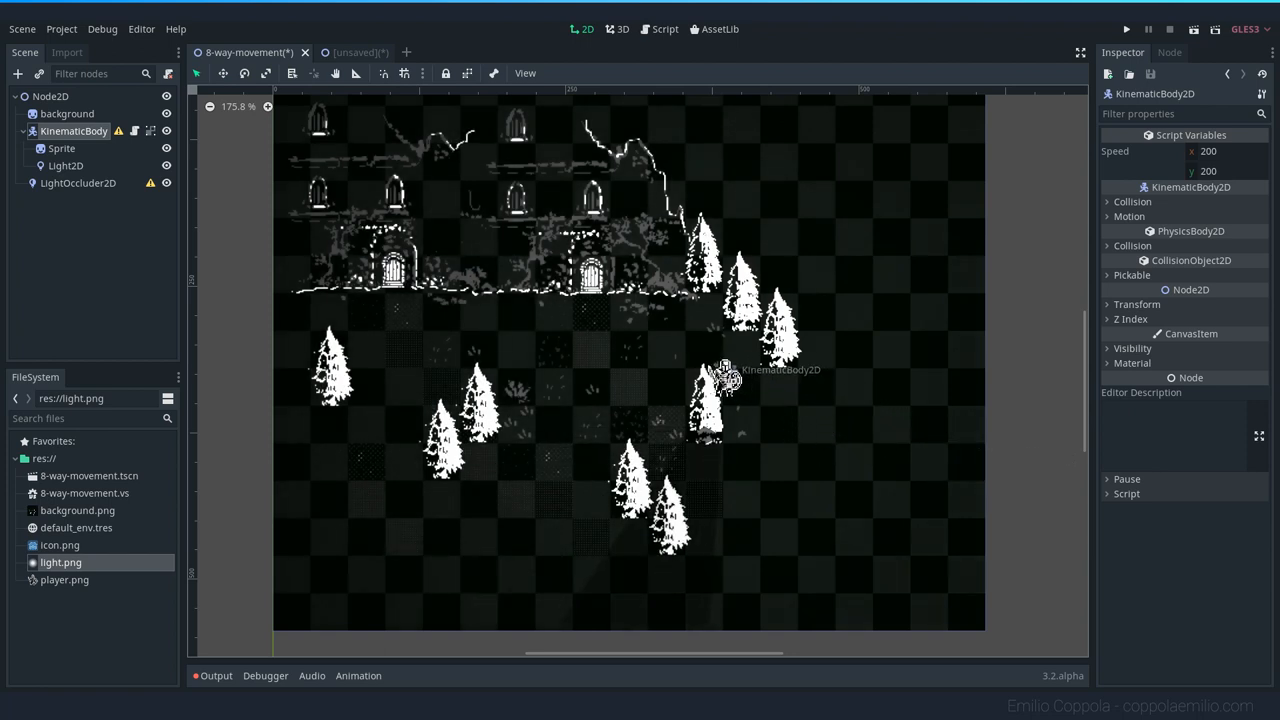
{"action": "left_click_drag", "start_coordinate": [725, 378], "coordinate": [570, 370]}
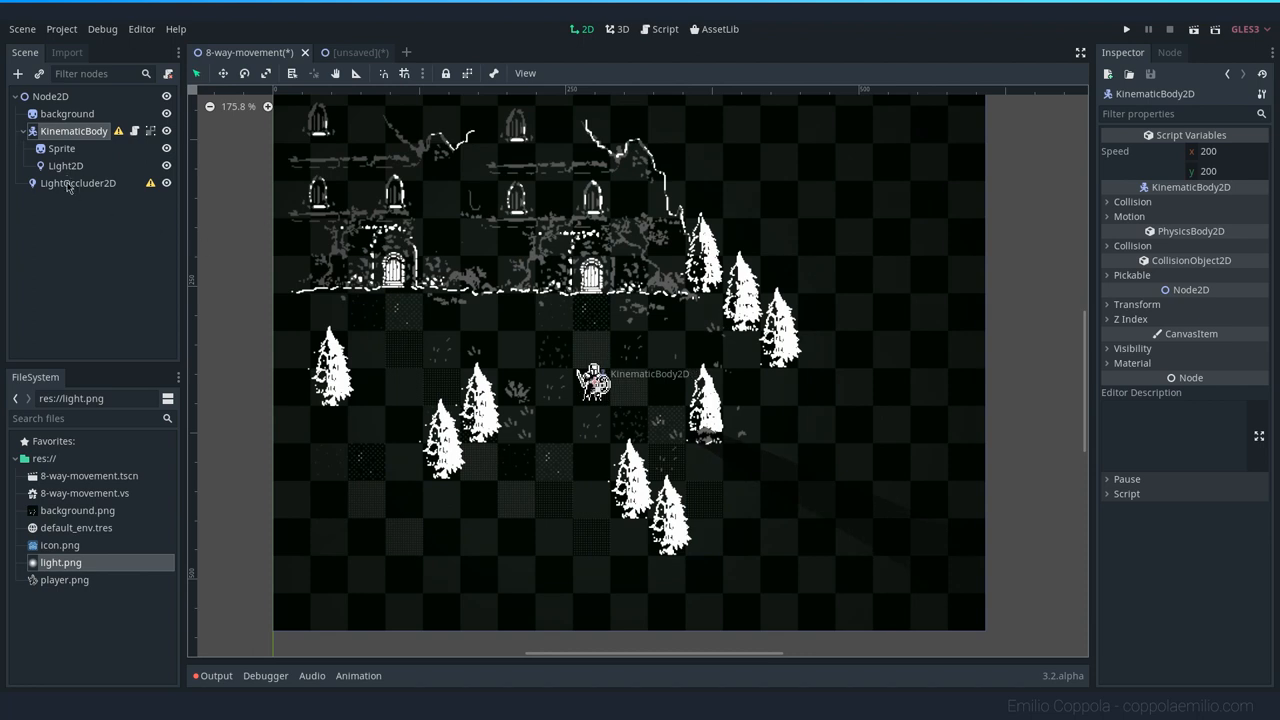
Duplicate the first tree occluder and drag the copy under another tree's base
{"action": "left_click", "coordinate": [78, 183]}
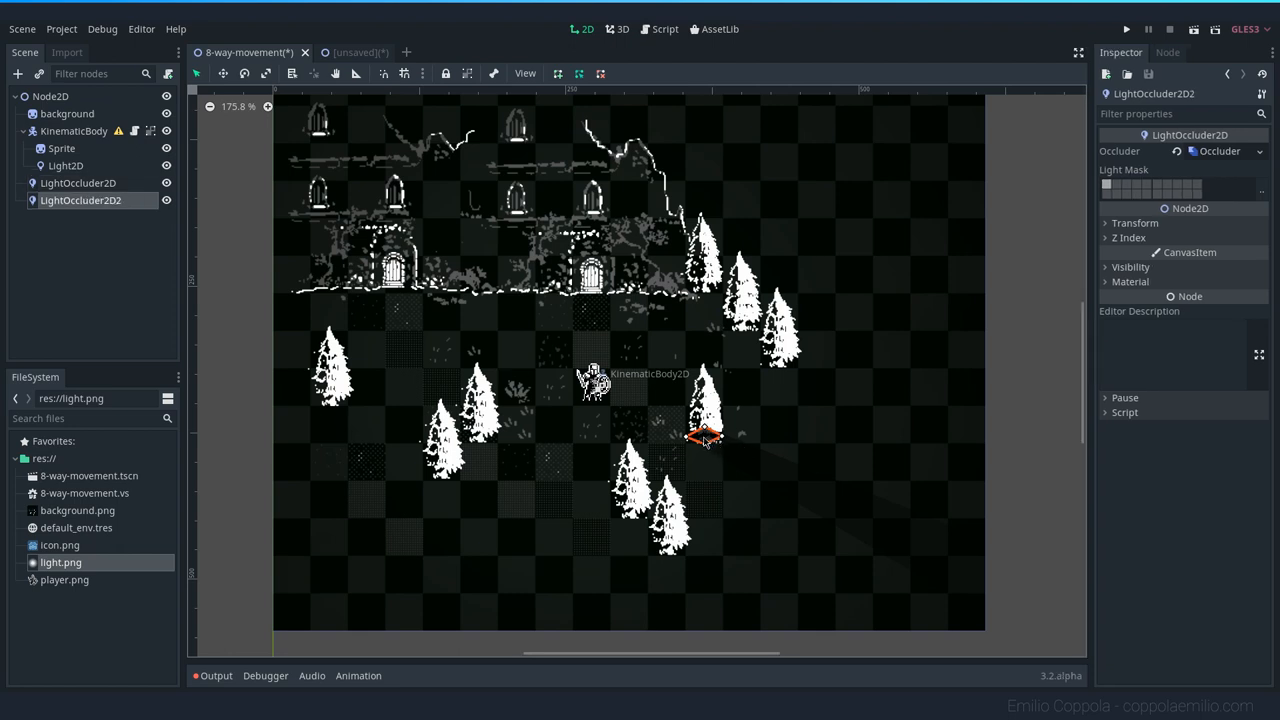
{"action": "left_click_drag", "start_coordinate": [705, 438], "coordinate": [630, 513]}
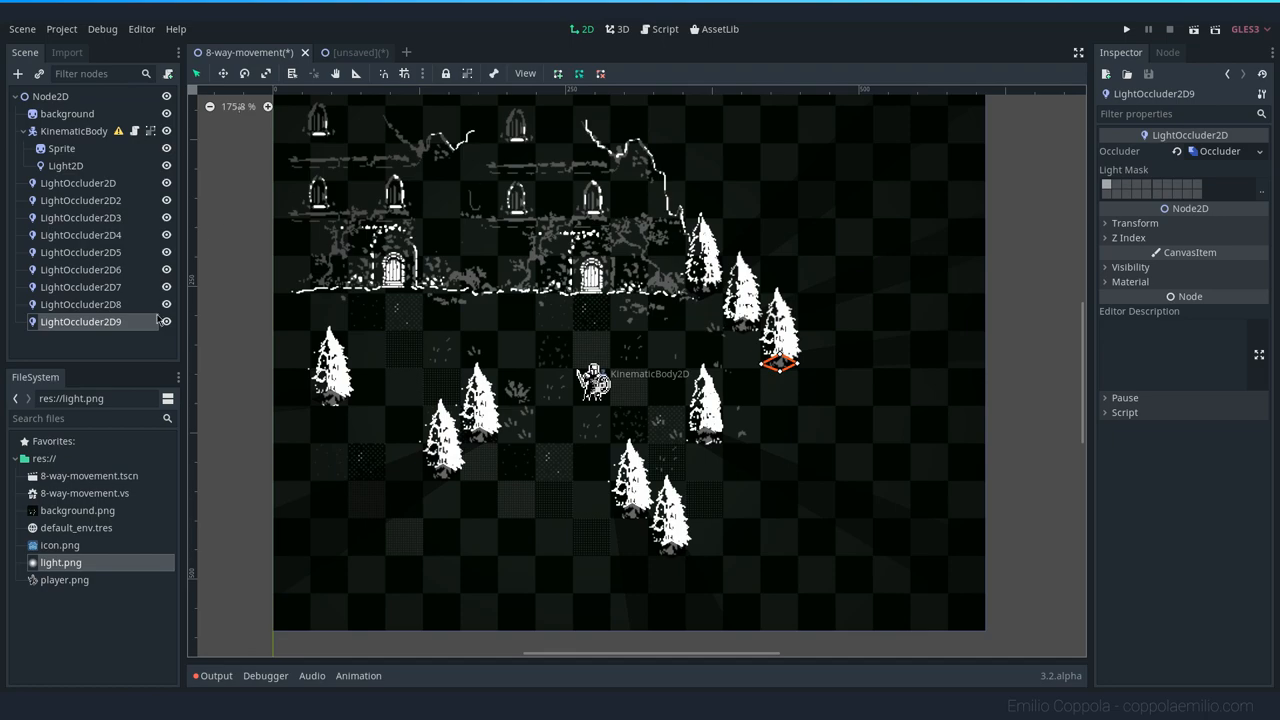
Create a tenth LightOccluder2D and trace a closed polygon around the house's lower front
{"action": "left_click", "coordinate": [17, 73]}
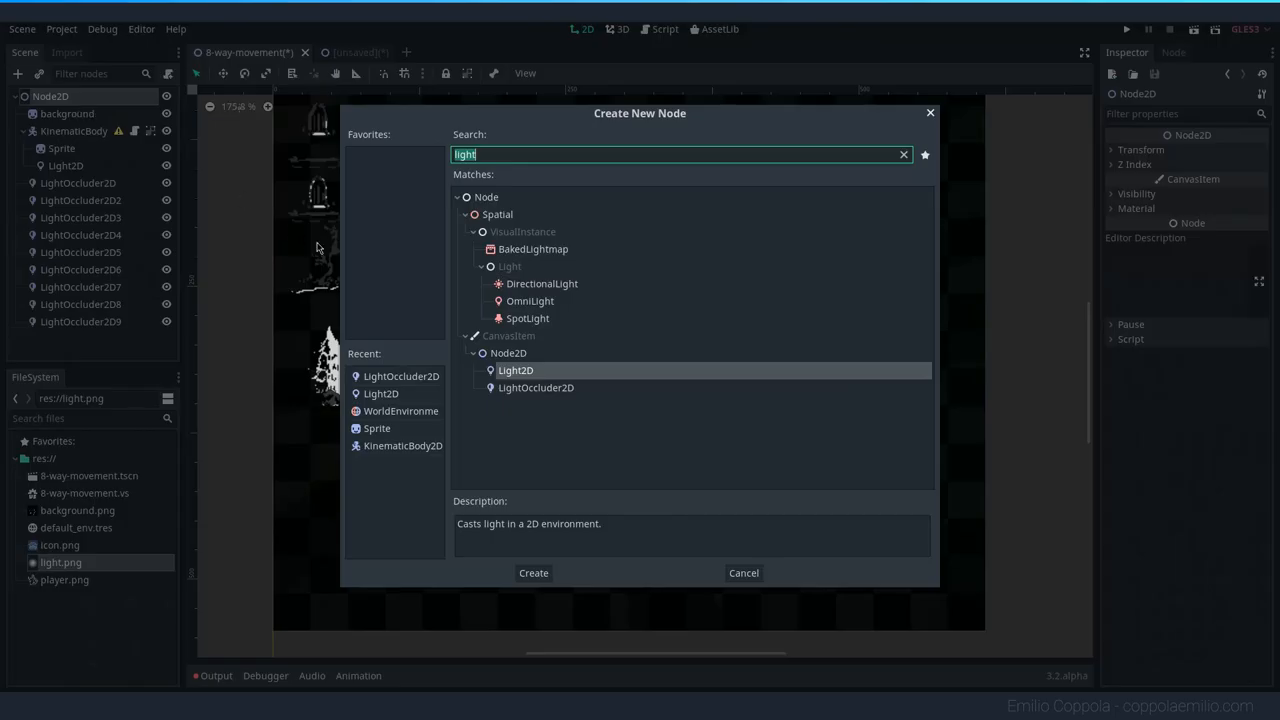
{"action": "left_click", "coordinate": [533, 573]}
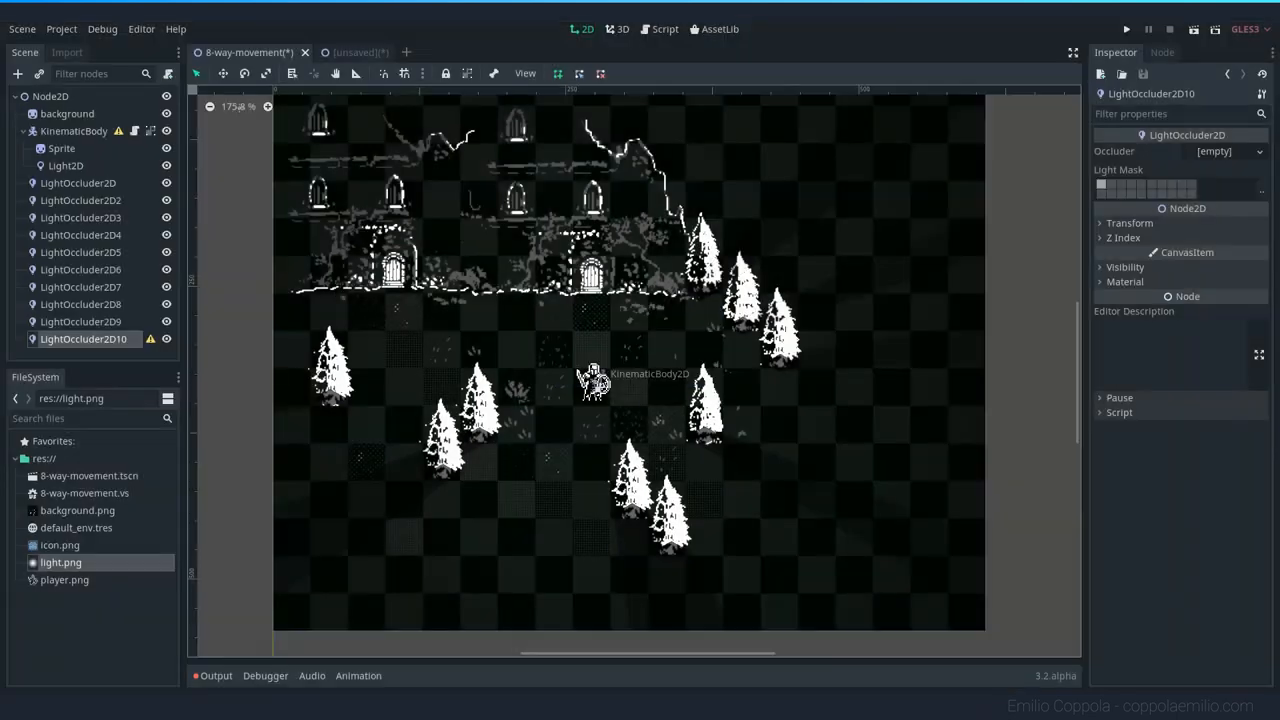
{"action": "left_click_drag", "start_coordinate": [275, 296], "coordinate": [700, 298]}
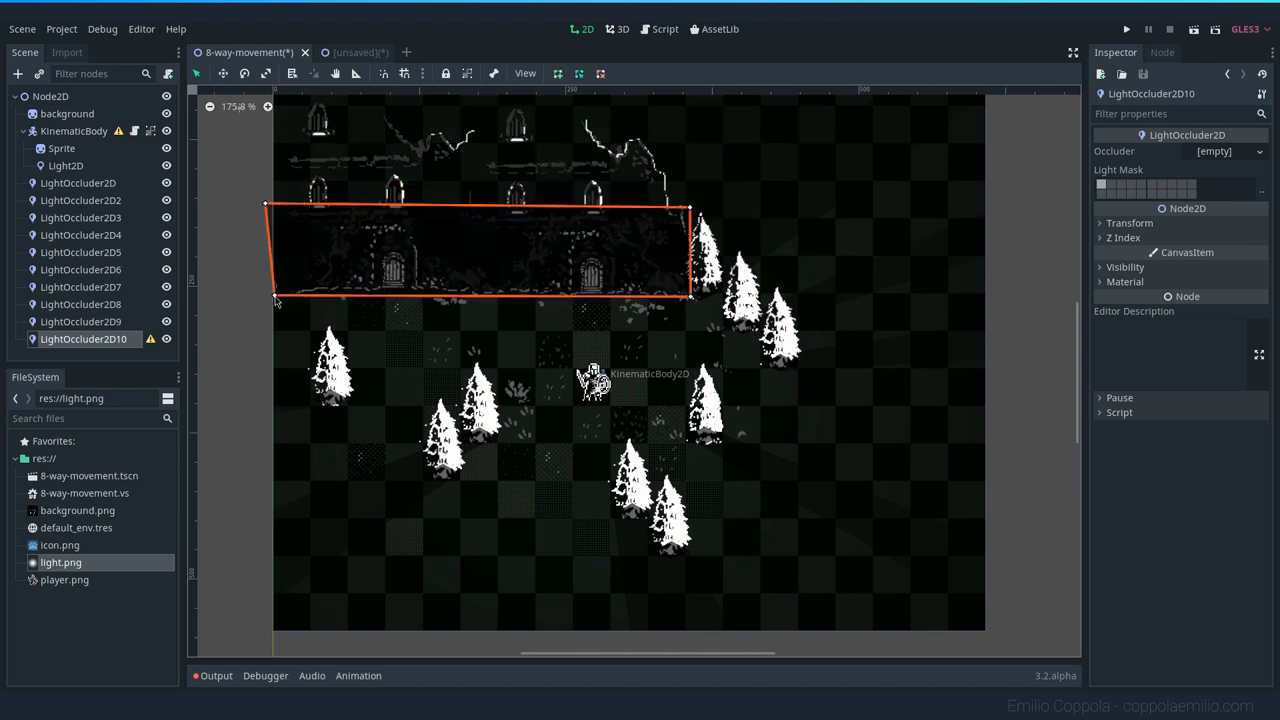
{"action": "left_click", "coordinate": [74, 131]}
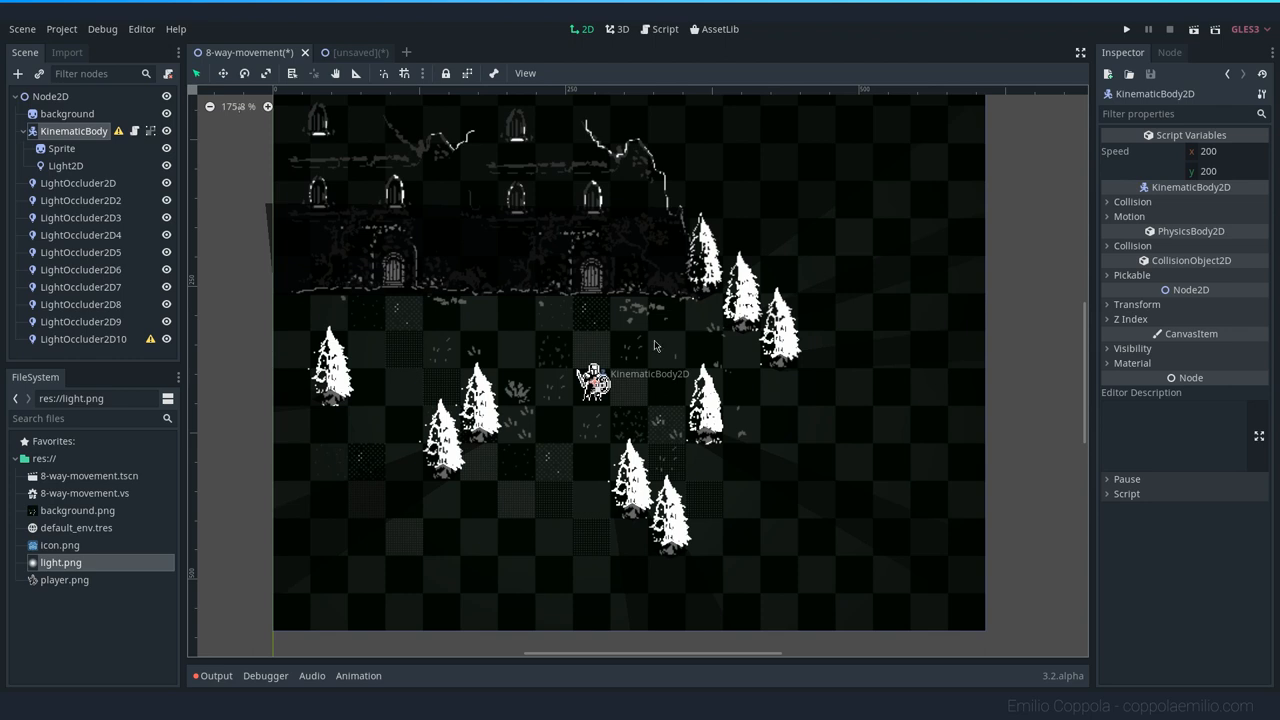
Save and run the scene, then close the game window
{"action": "left_click", "coordinate": [1193, 29]}
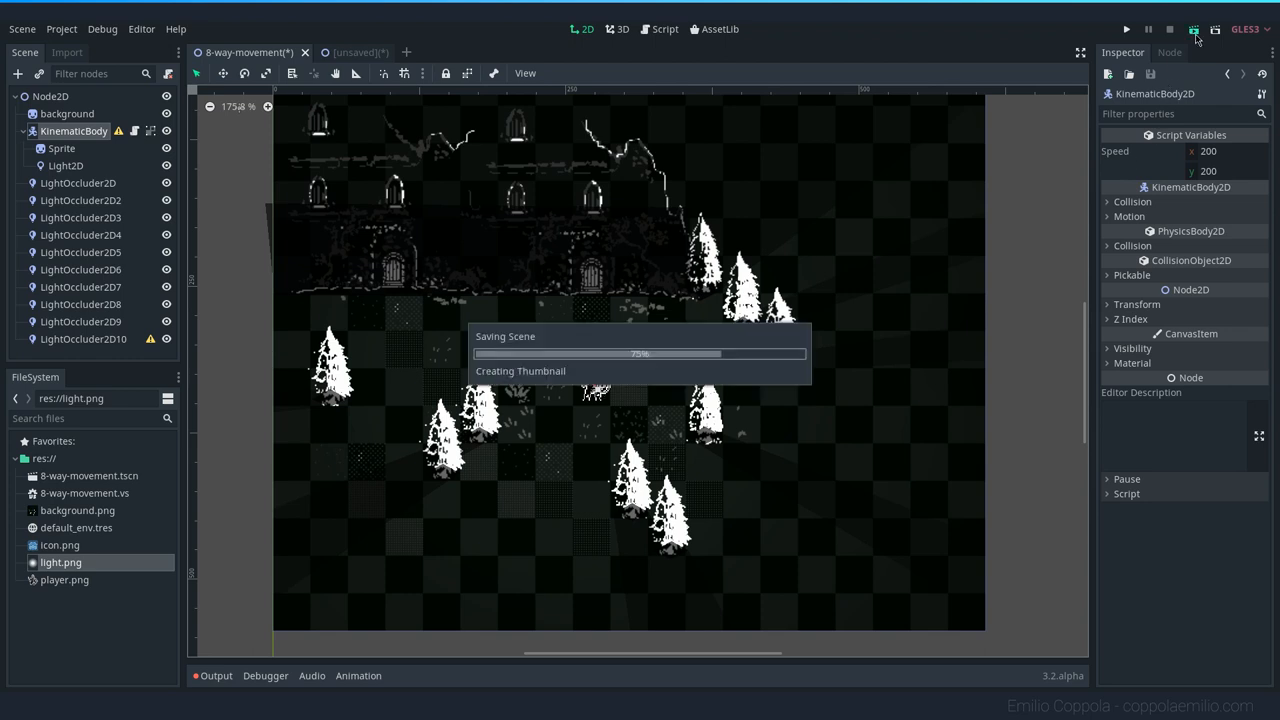
{"action": "left_click", "coordinate": [1194, 29]}
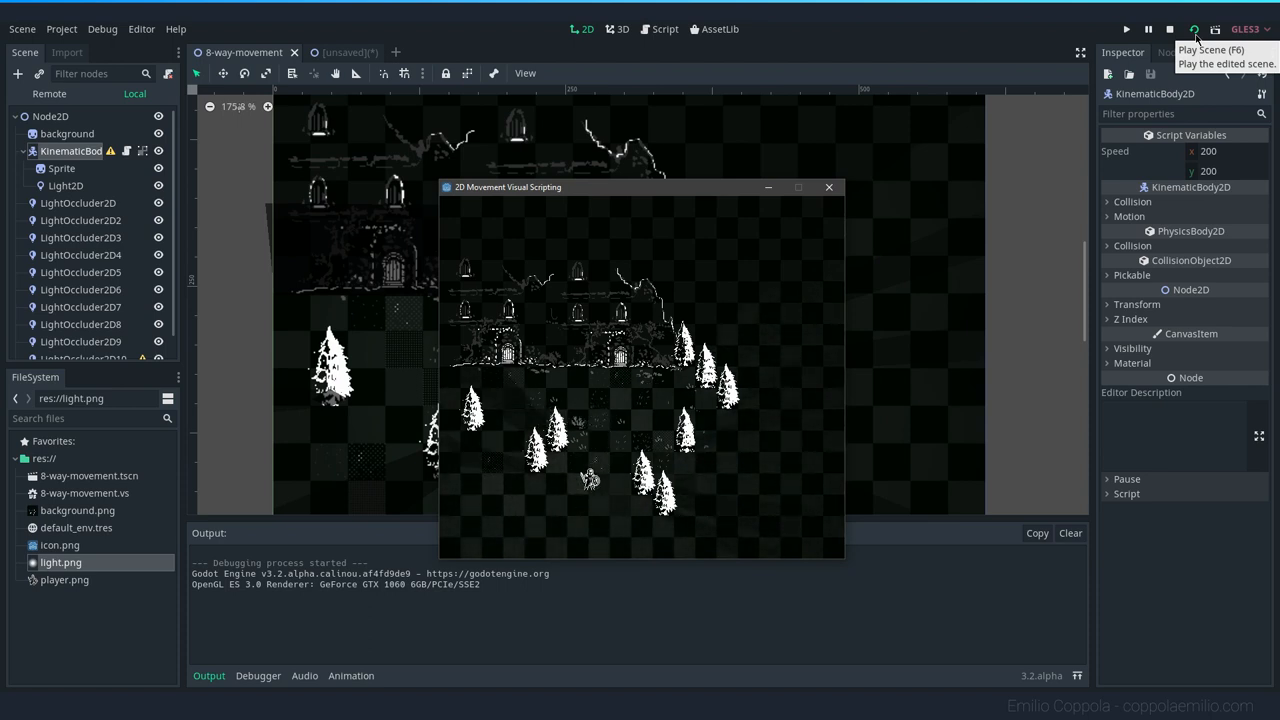
{"action": "mouse_move", "coordinate": [814, 306]}
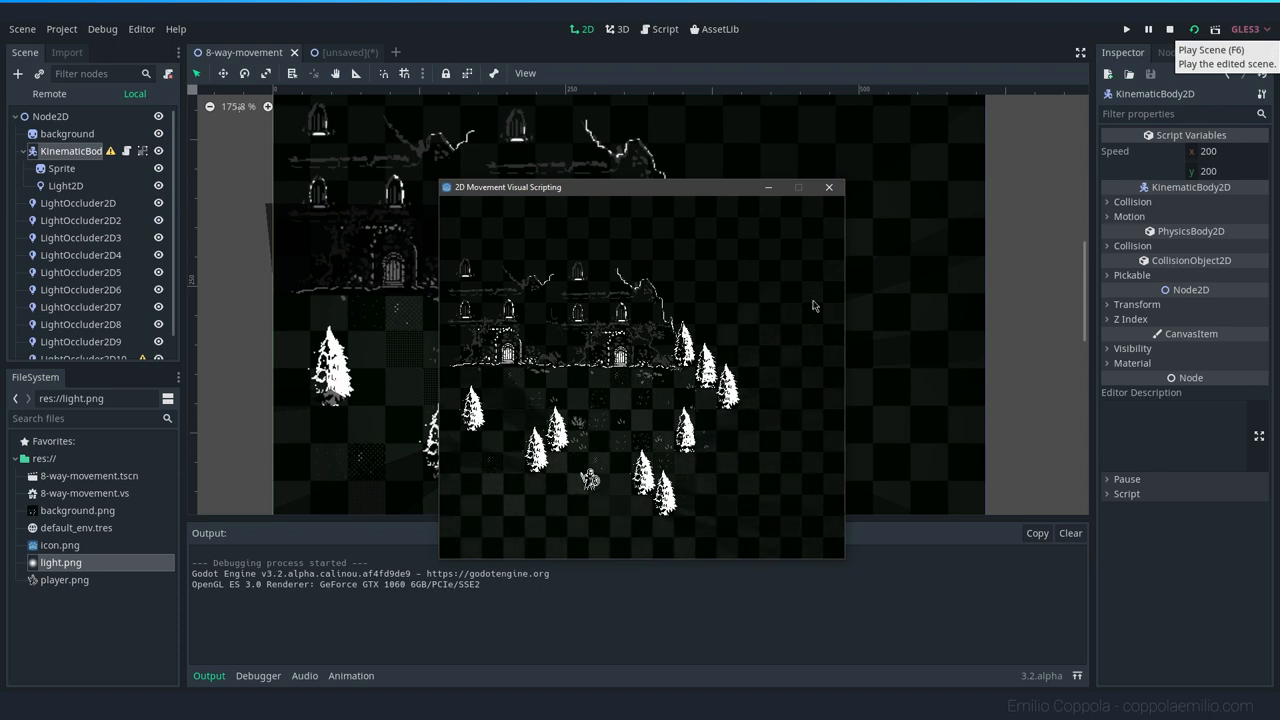
{"action": "left_click", "coordinate": [829, 187]}
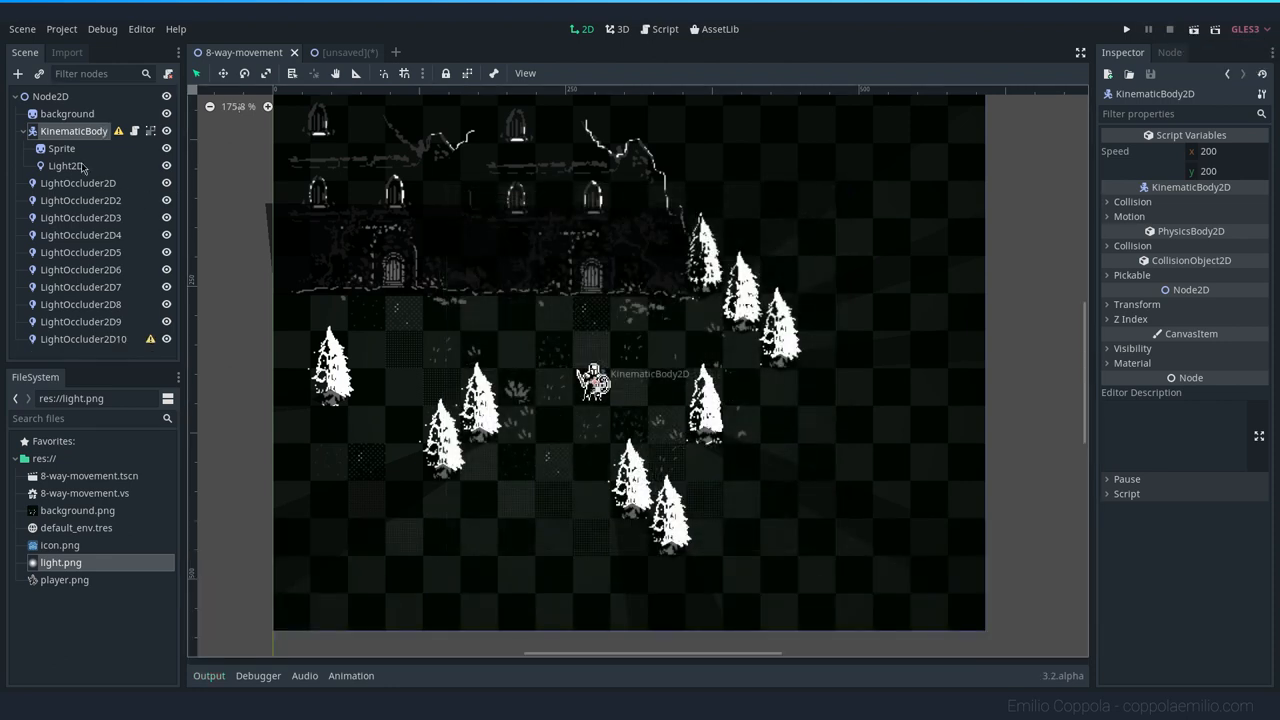
Select the player's Light2D and pick a teal colour from its Color swatch
{"action": "left_click", "coordinate": [66, 165]}
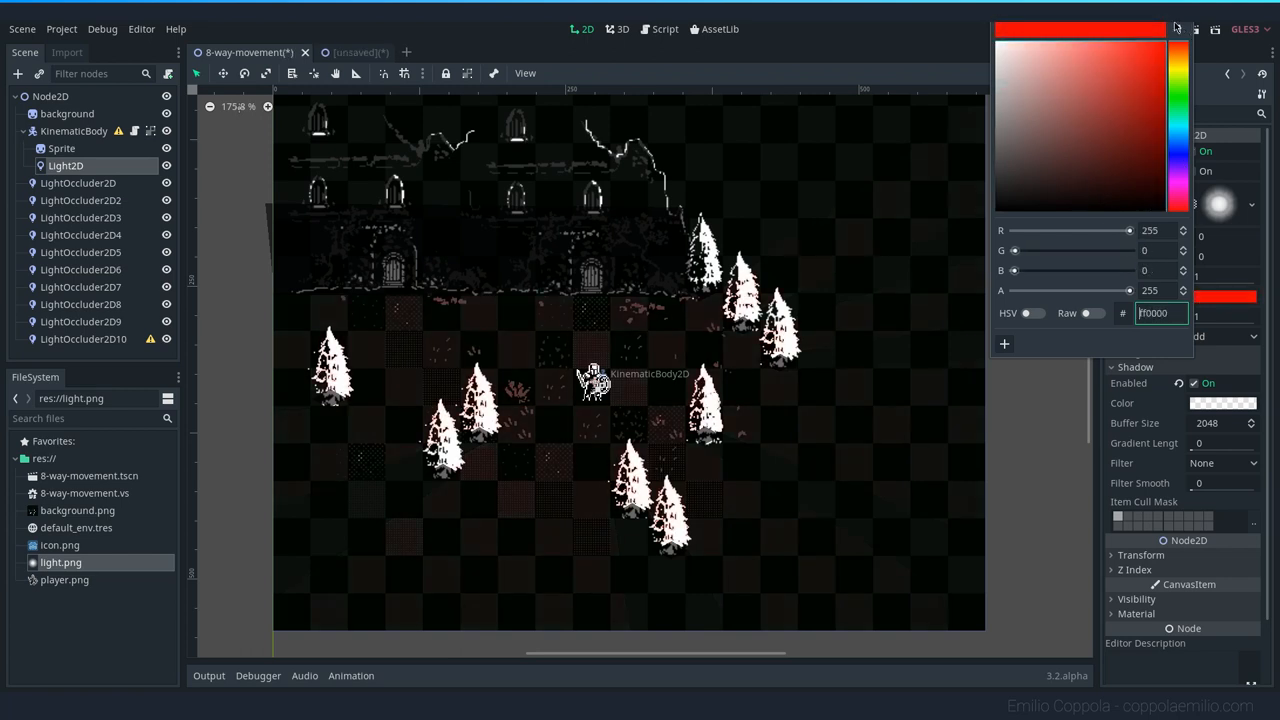
{"action": "left_click", "coordinate": [1124, 122]}
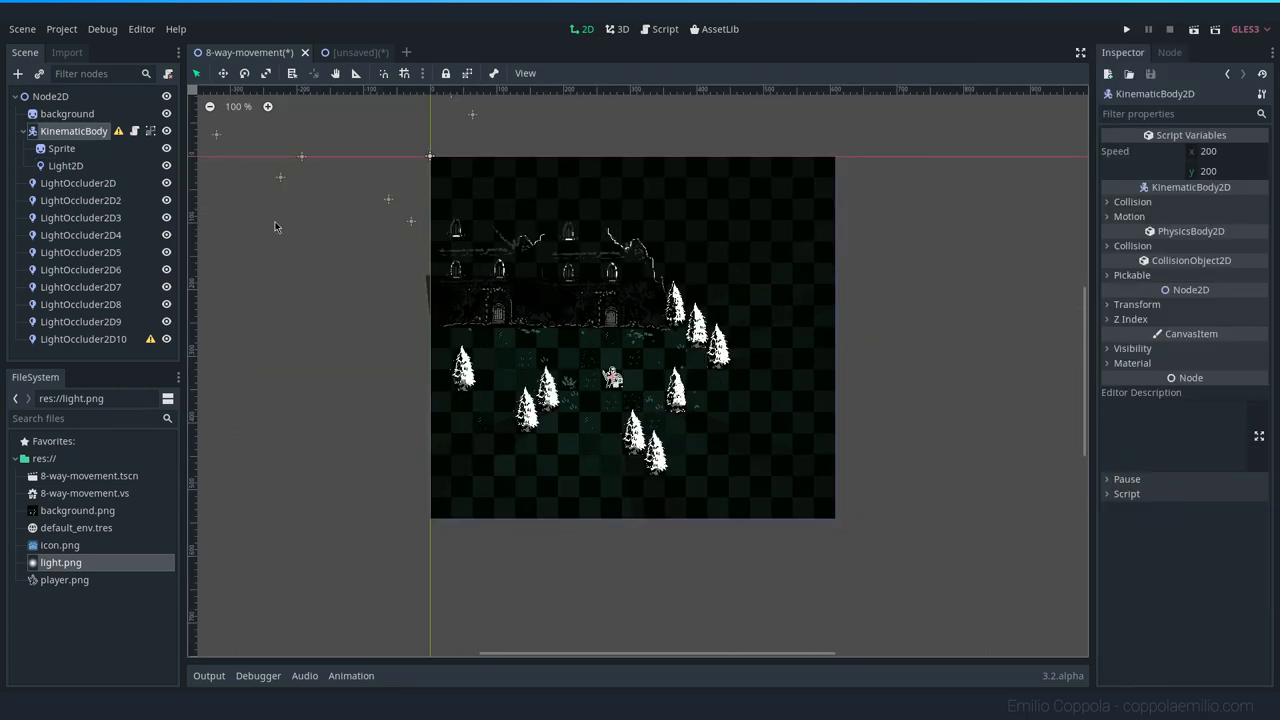
{"action": "mouse_move", "coordinate": [329, 214]}
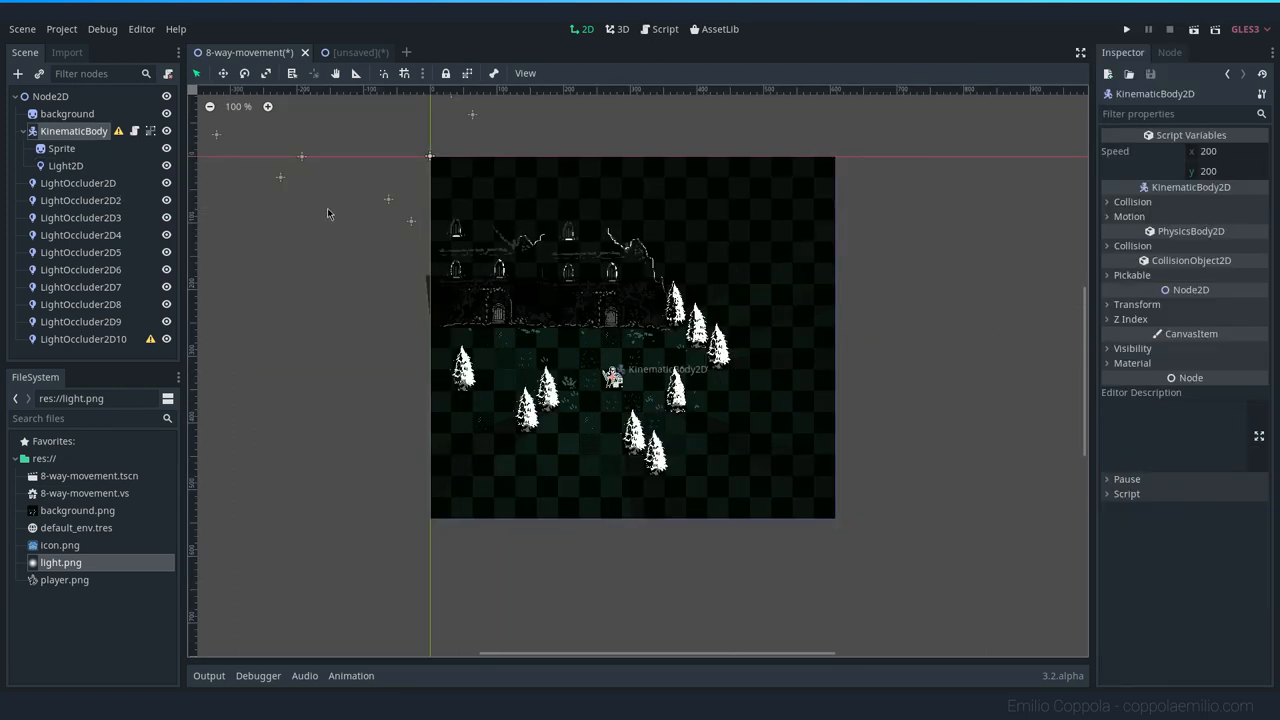
{"action": "left_click", "coordinate": [66, 165]}
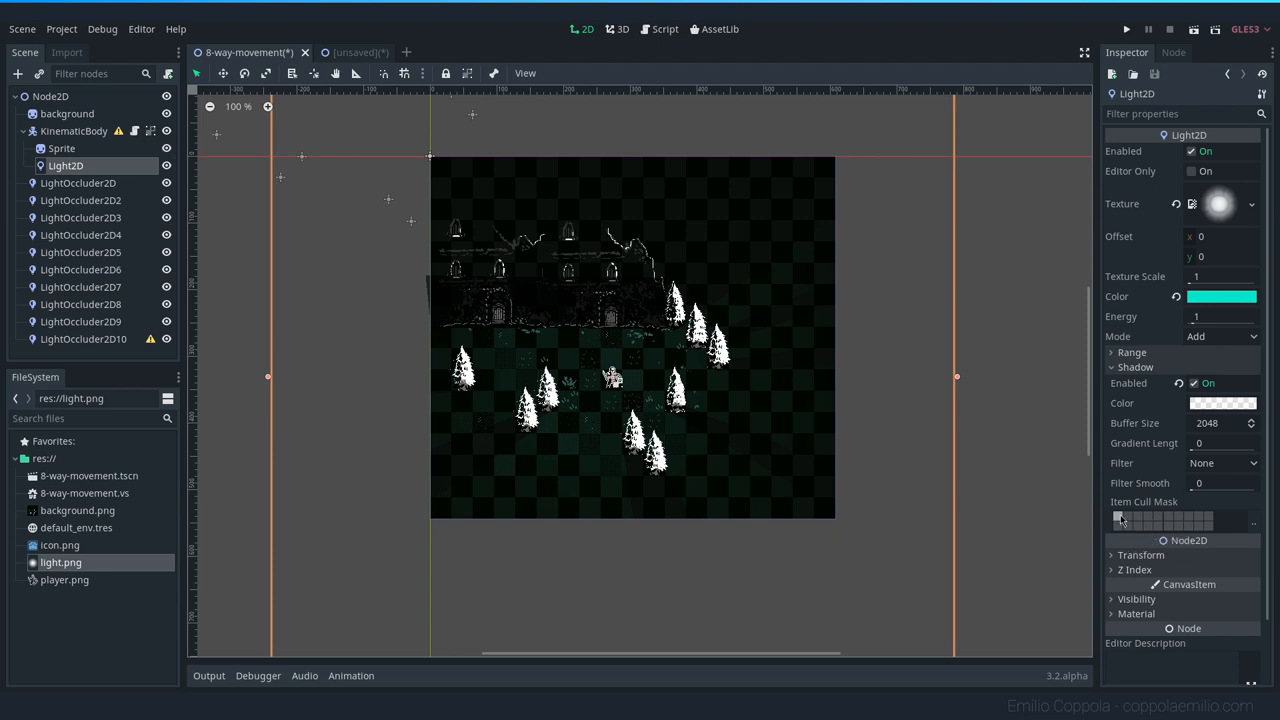
{"action": "mouse_move", "coordinate": [892, 428]}
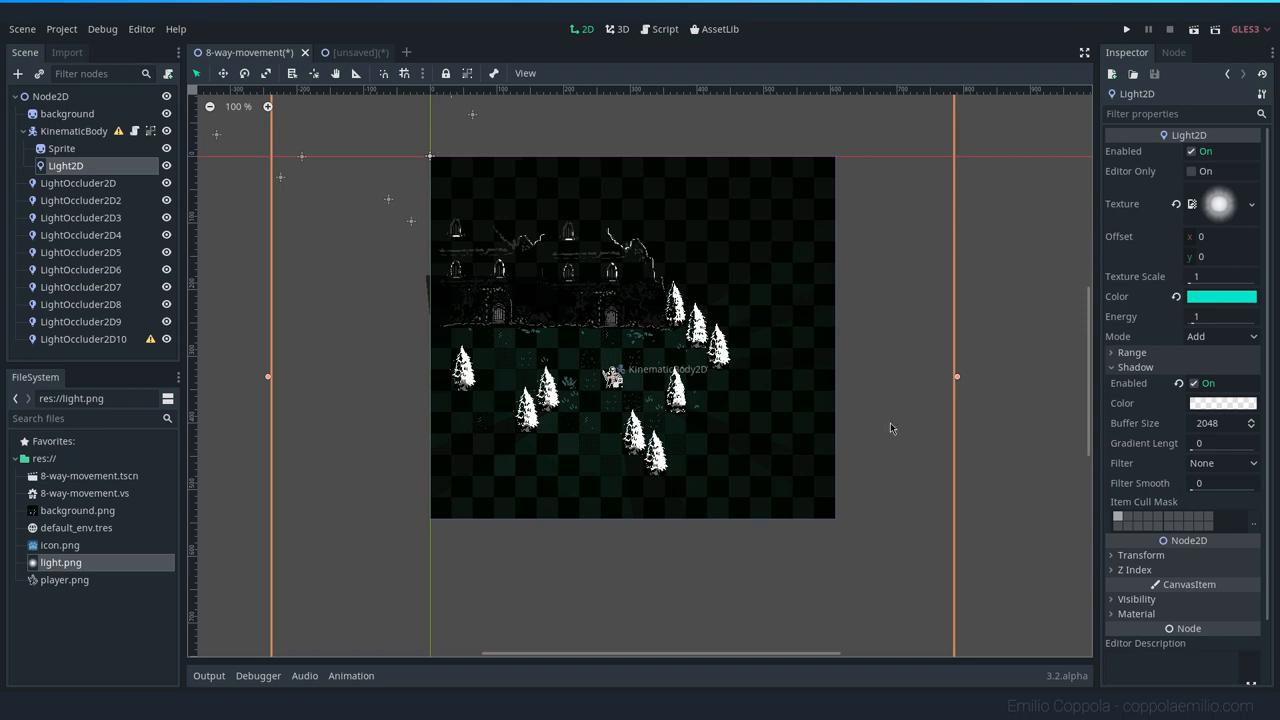
{"action": "left_click", "coordinate": [79, 183]}
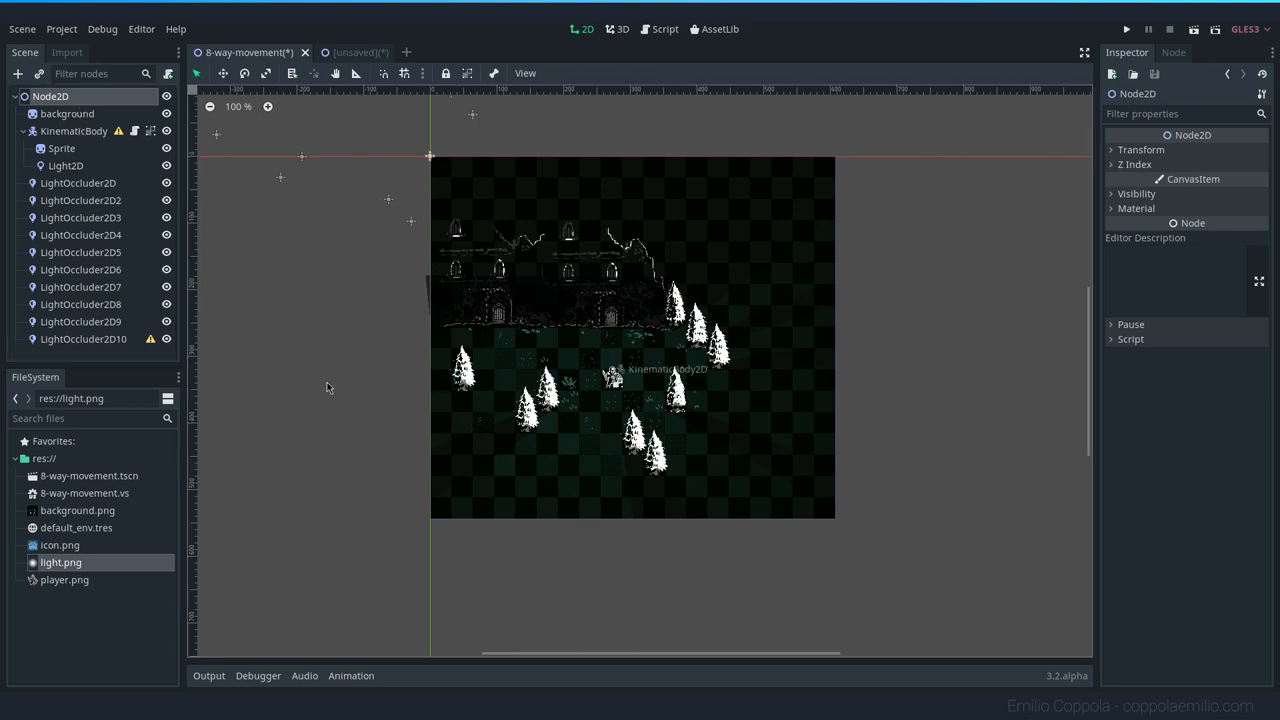
{"action": "mouse_move", "coordinate": [250, 428]}
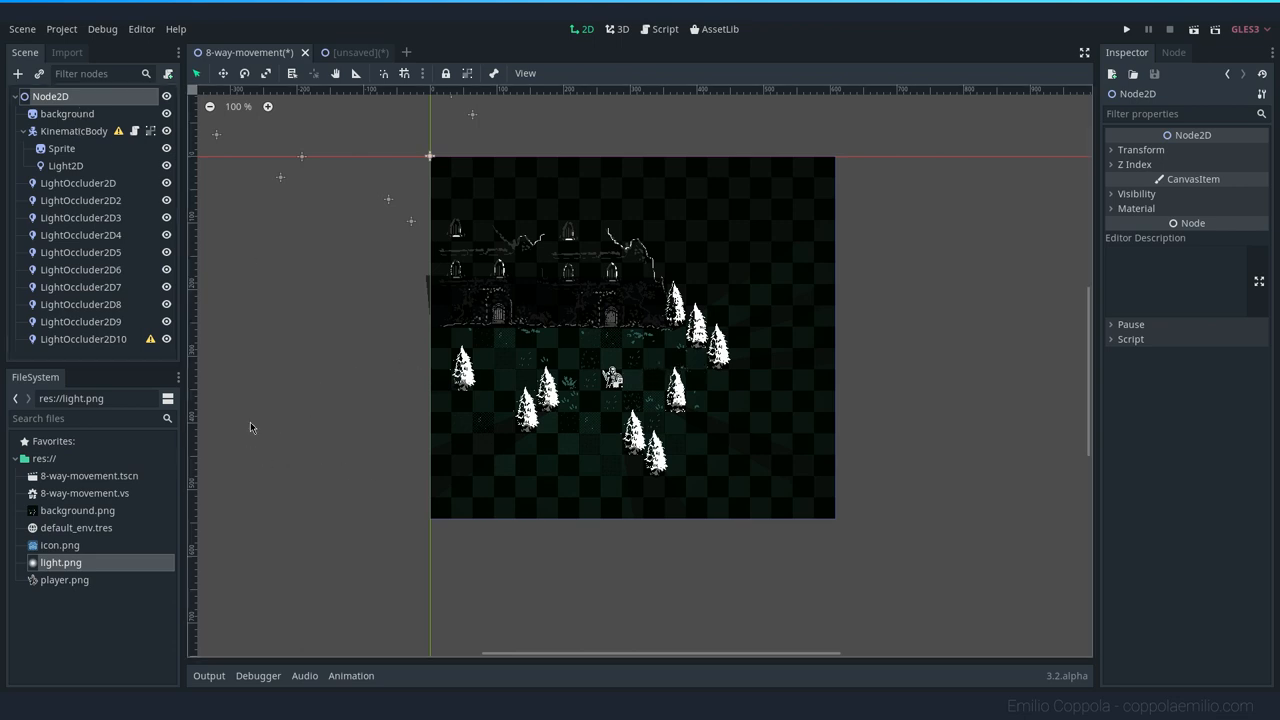
{"action": "mouse_move", "coordinate": [262, 405]}
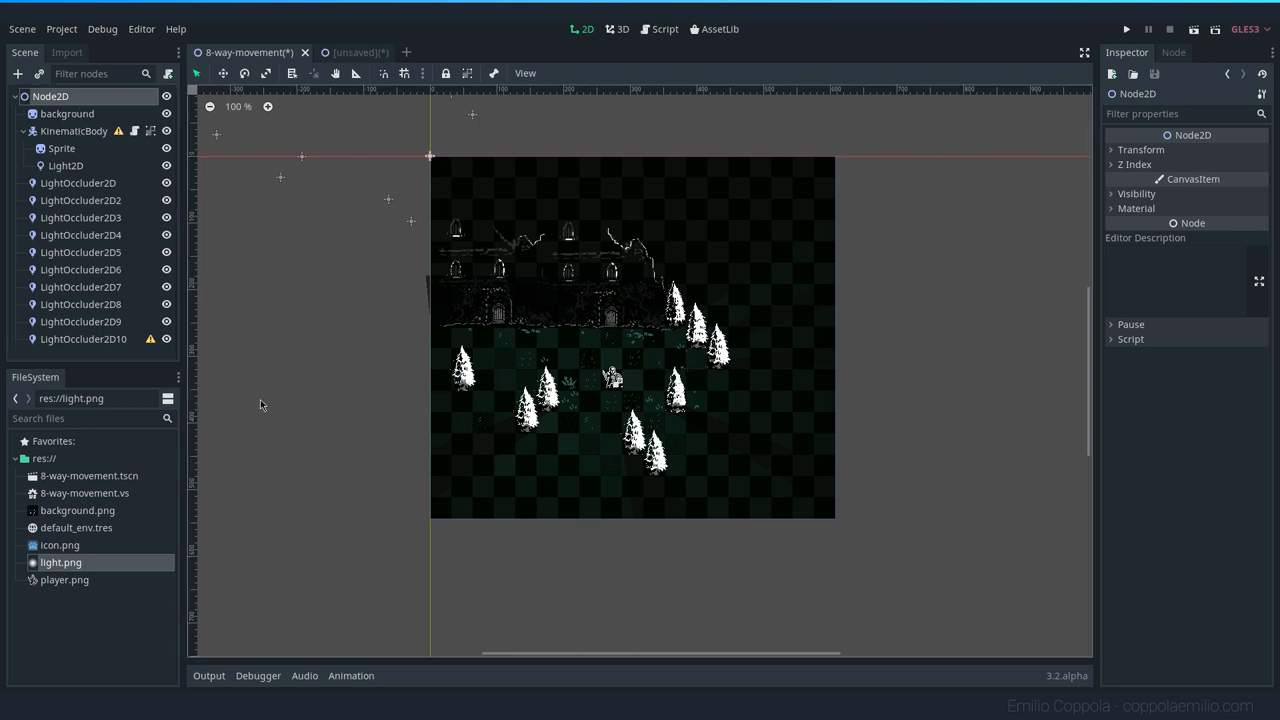